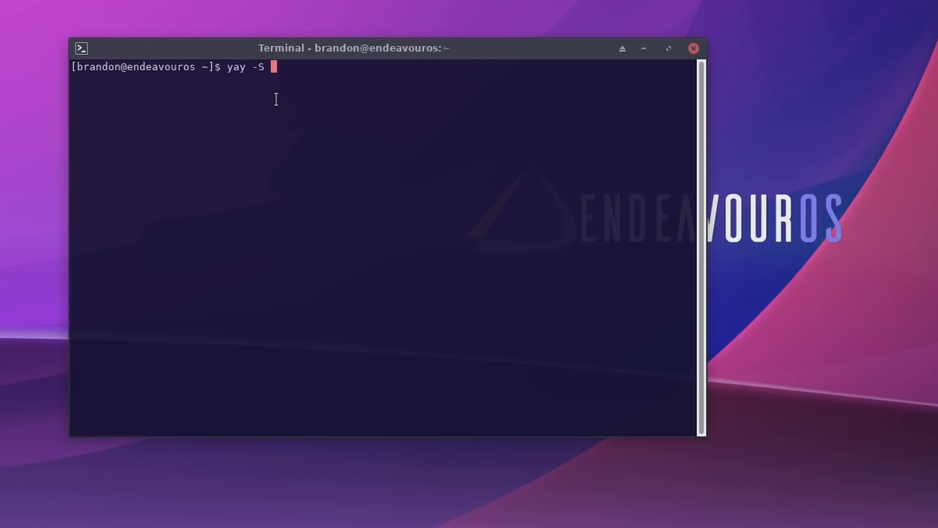
# Step: Request the eos-apps package with 'yay -S eos-apps' in the terminal
pyautogui.write('eos-apps')
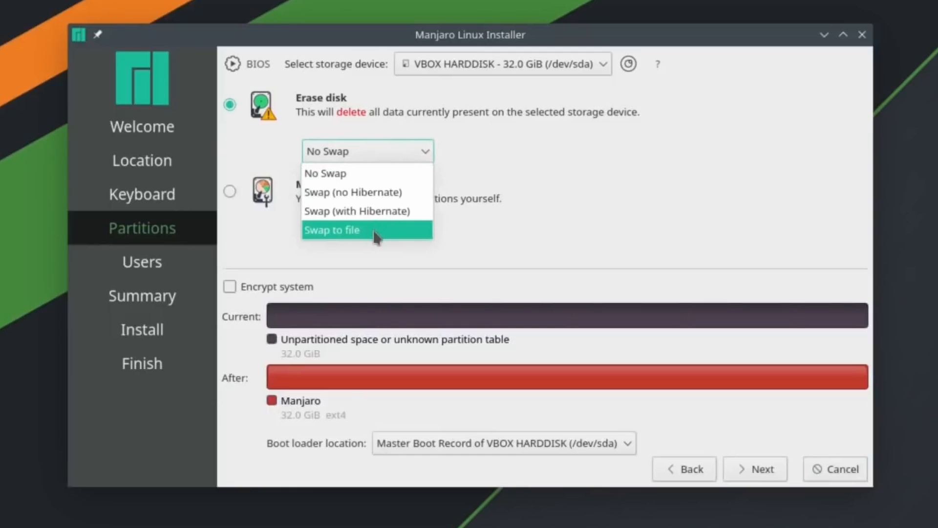
# Step: Choose 'Swap to file' for the erase-disk install of the 32 GB disk
pyautogui.click(333, 230)
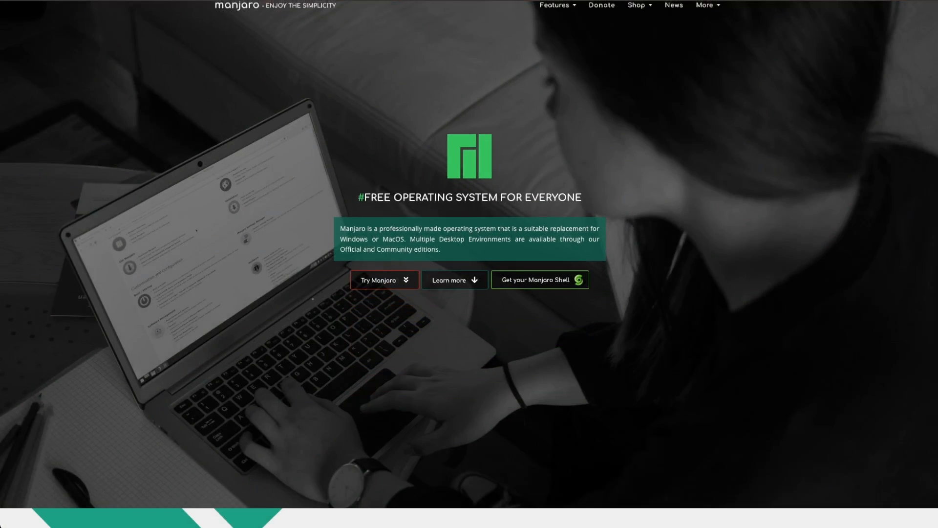
# Step: Browse Manjaro's edition downloads, then the EndeavourOS Atlantis release page and its package versions
pyautogui.click(385, 280)
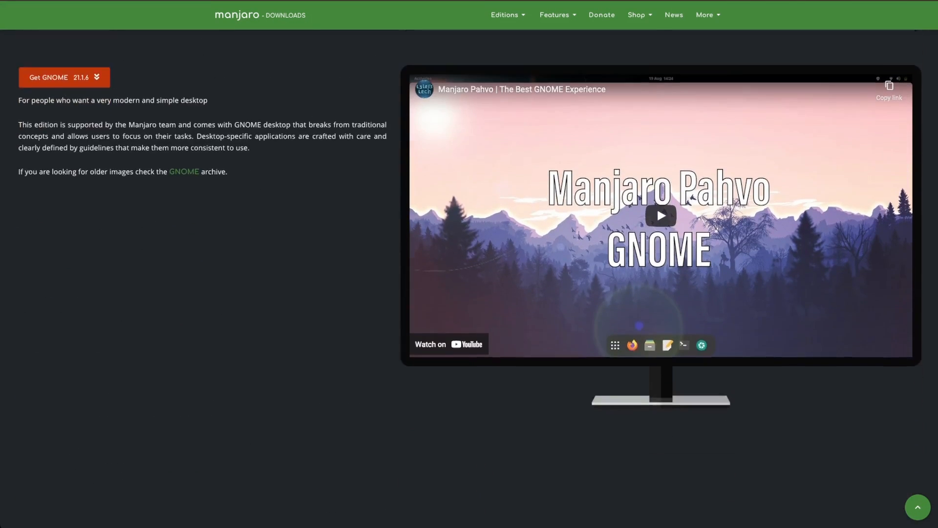
pyautogui.click(508, 15)
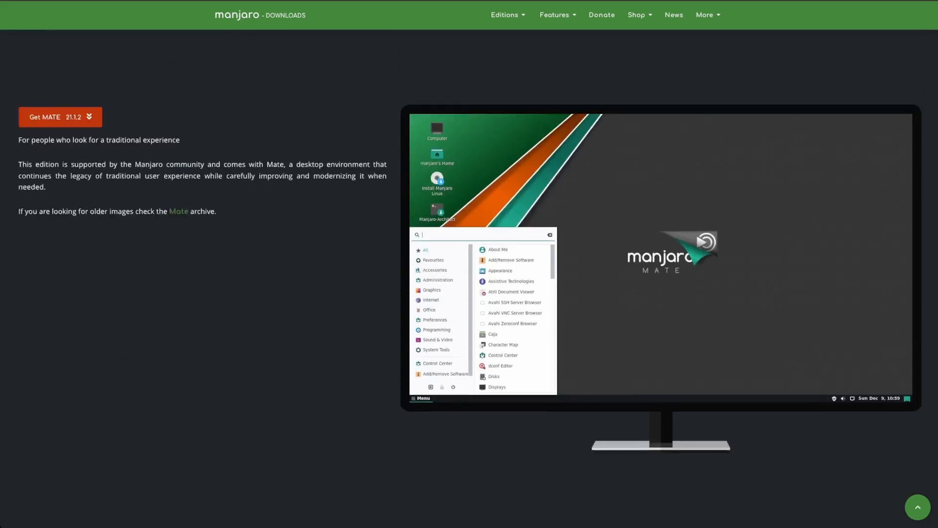
pyautogui.scroll(-3)
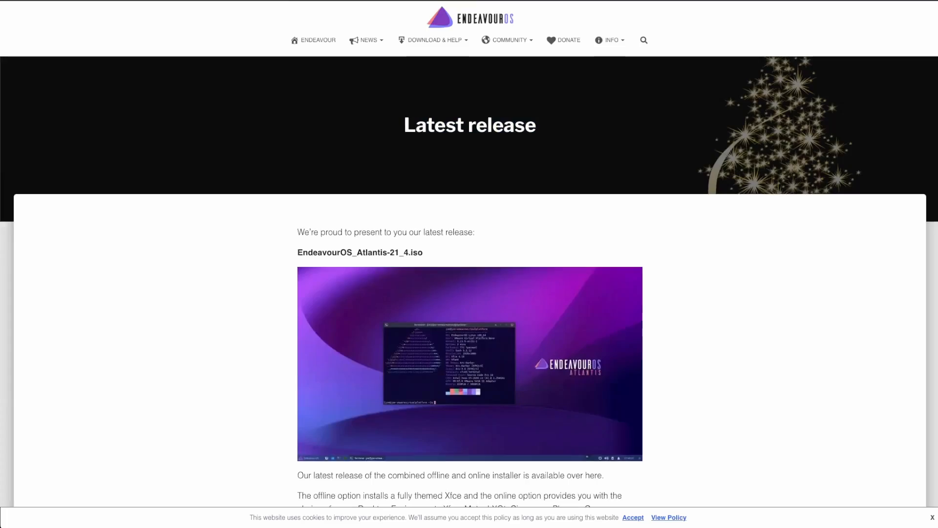
pyautogui.scroll(-3)
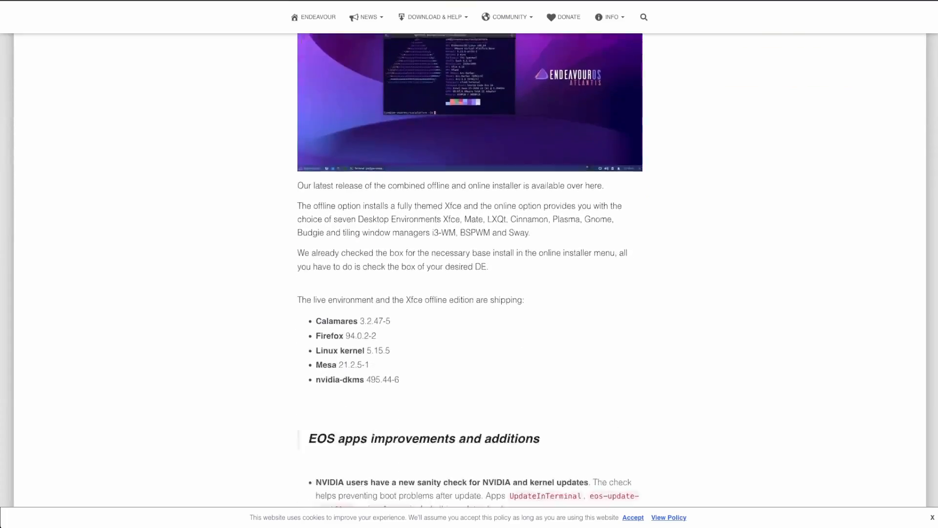
pyautogui.scroll(-3)
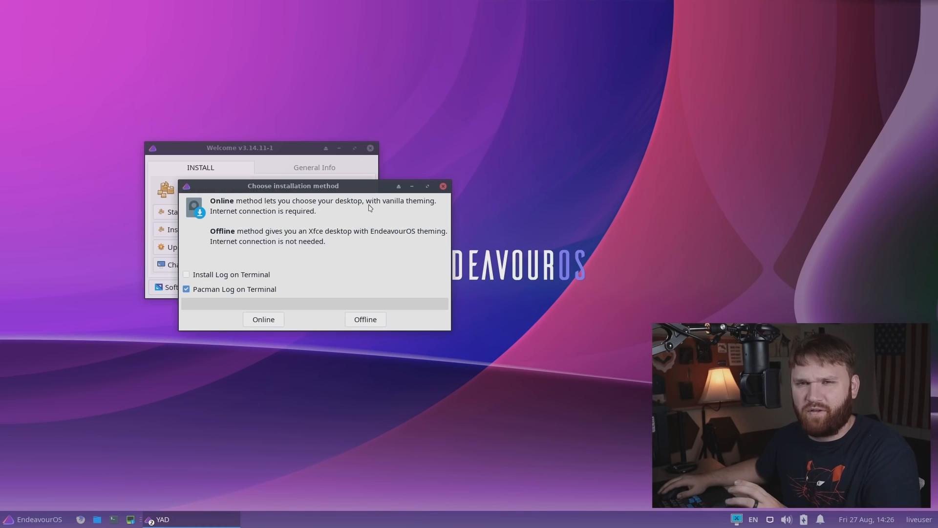
pyautogui.moveTo(375, 204)
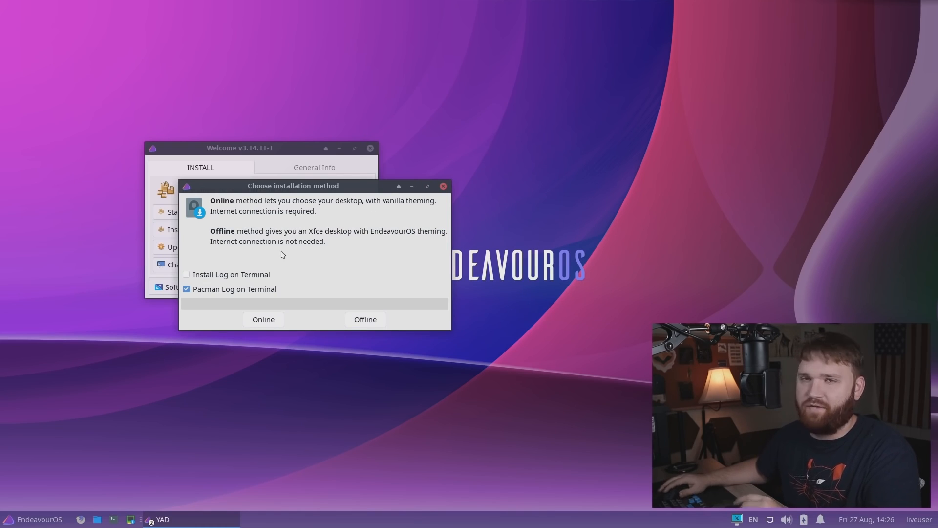
pyautogui.moveTo(228, 239)
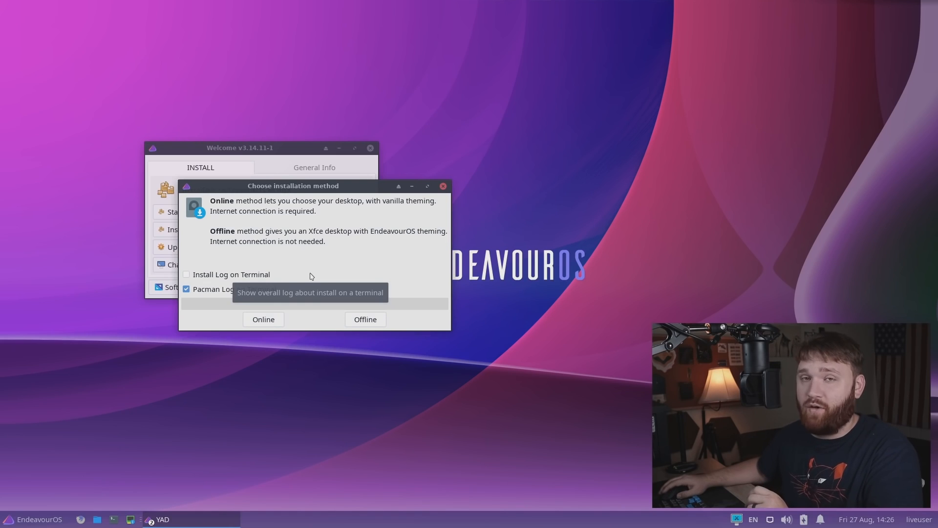
pyautogui.moveTo(272, 327)
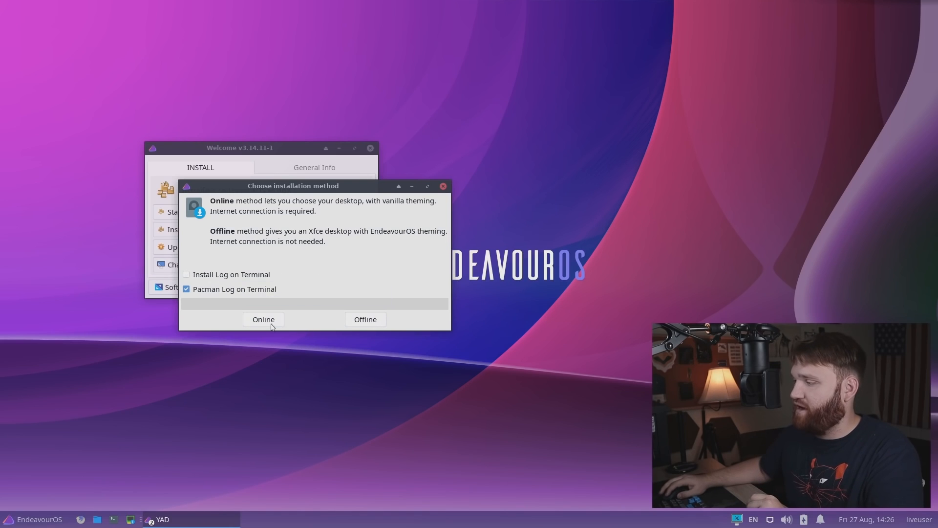
# Step: Choose the Online installation method in the EndeavourOS Welcome dialog
pyautogui.click(264, 319)
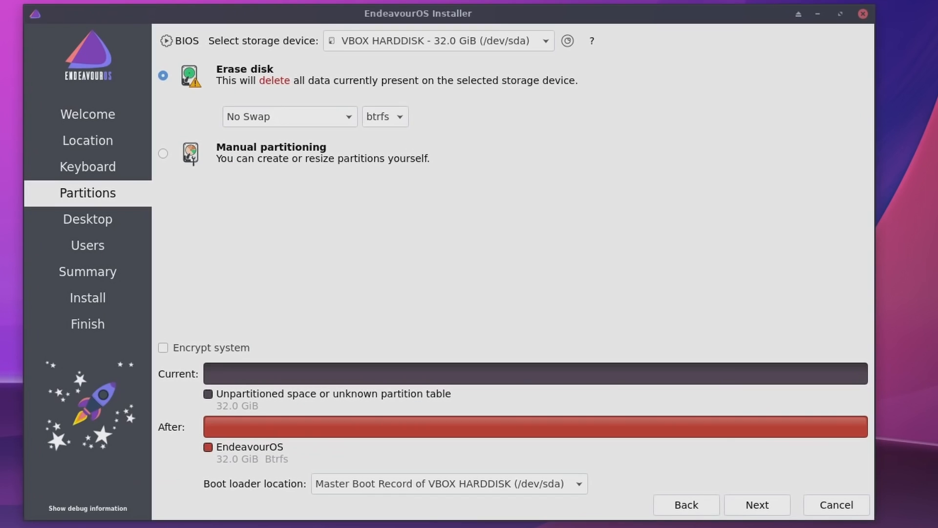
# Step: Continue past partitioning and tick XFCE4-Desktop plus the i3 Window Manager
pyautogui.click(758, 518)
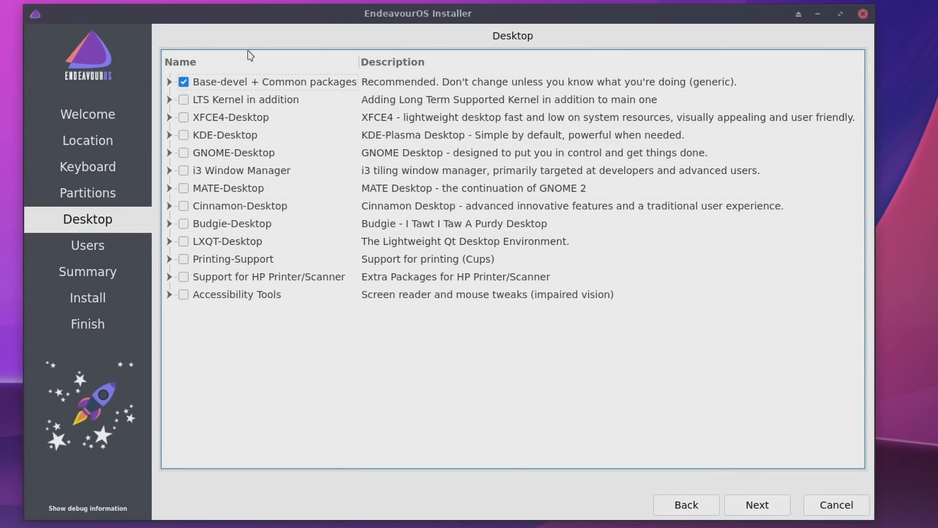
pyautogui.moveTo(306, 246)
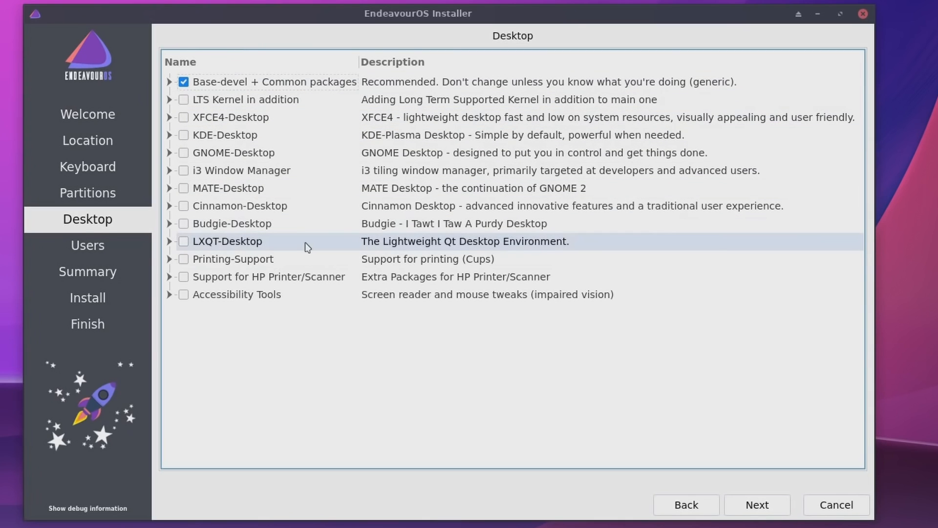
pyautogui.moveTo(141, 139)
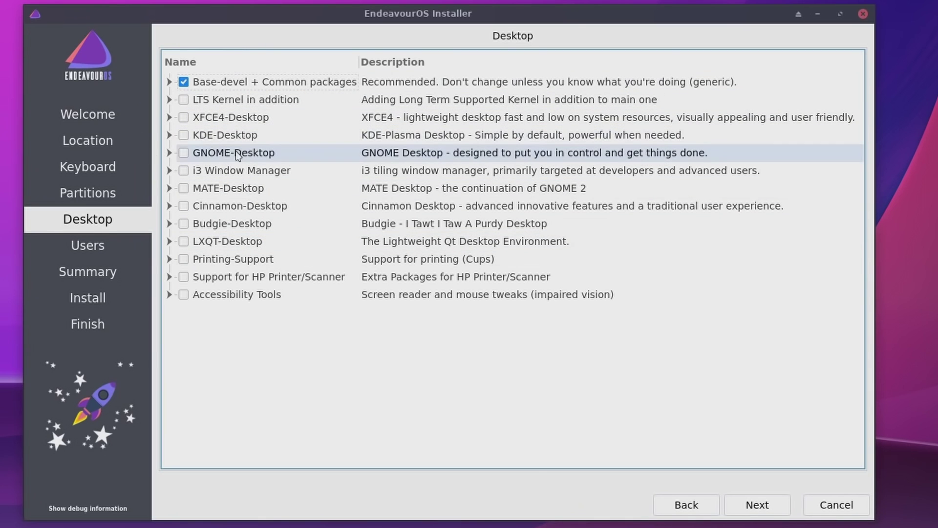
pyautogui.moveTo(194, 141)
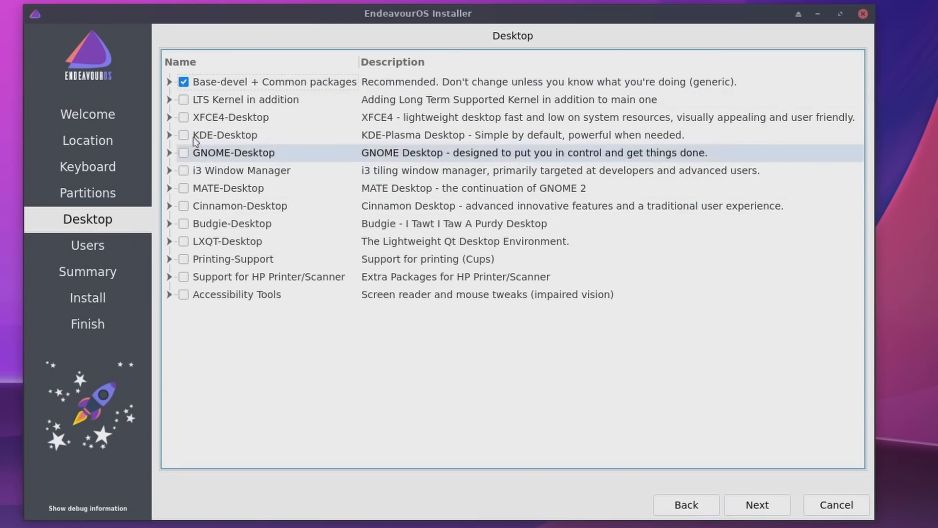
pyautogui.moveTo(180, 122)
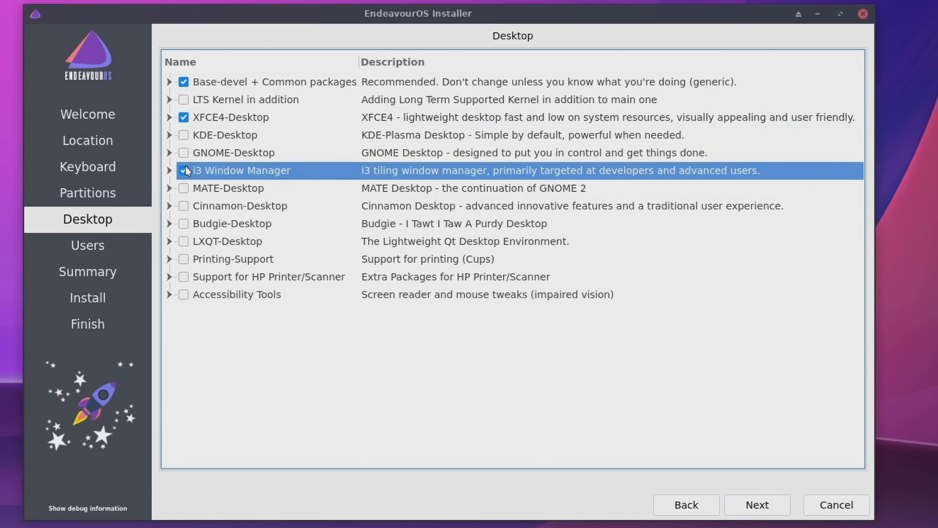
pyautogui.click(169, 117)
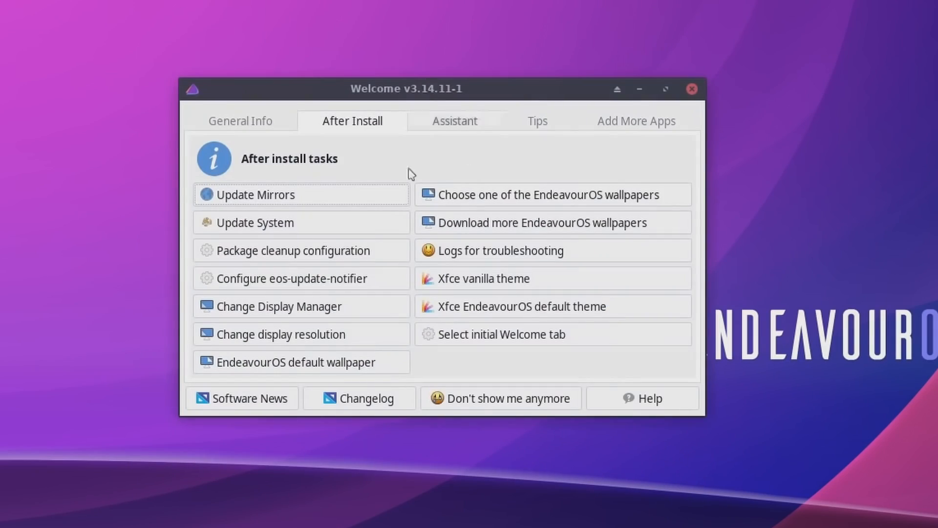
# Step: Browse the Welcome app's daily tools and useful tips, then its popular apps to install
pyautogui.click(455, 121)
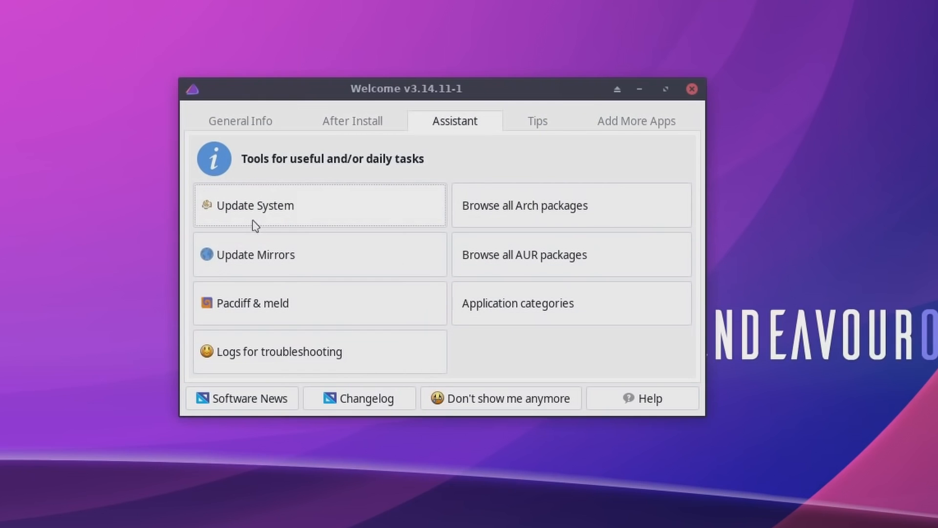
pyautogui.moveTo(513, 265)
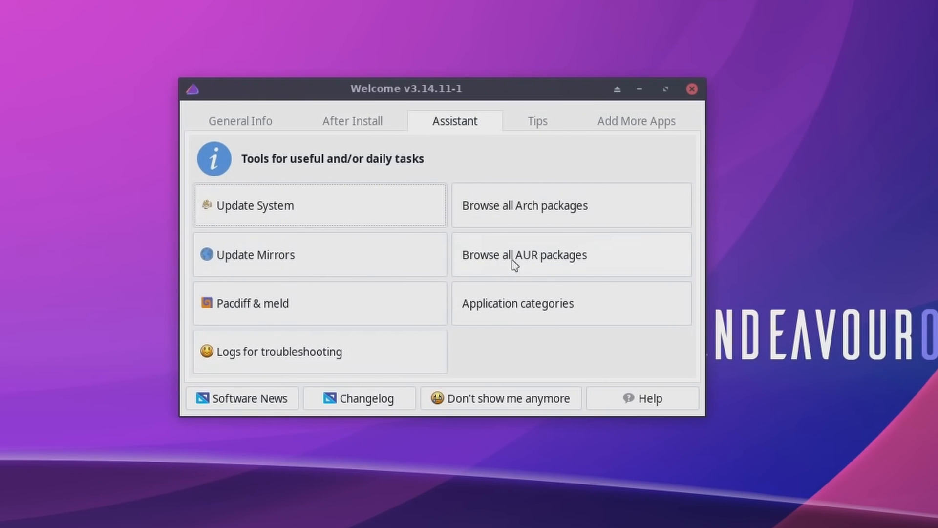
pyautogui.moveTo(546, 109)
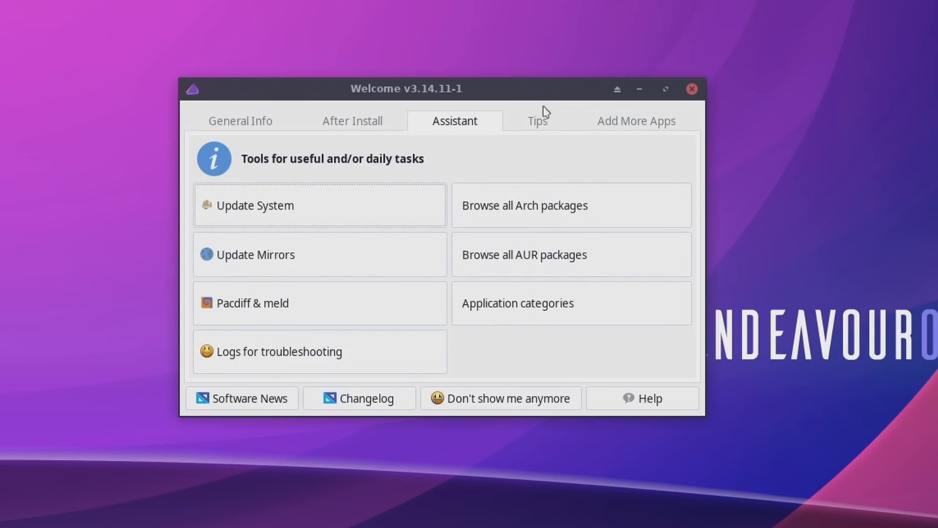
pyautogui.click(538, 122)
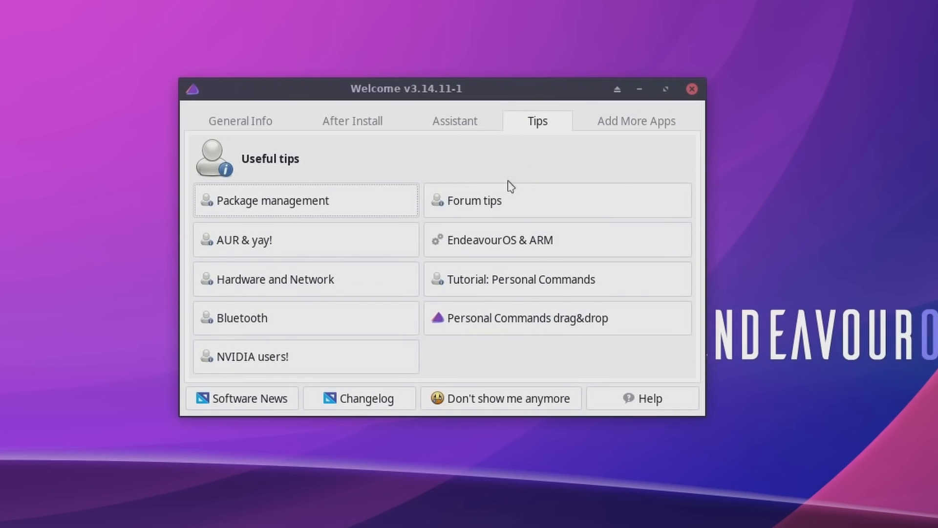
pyautogui.click(637, 121)
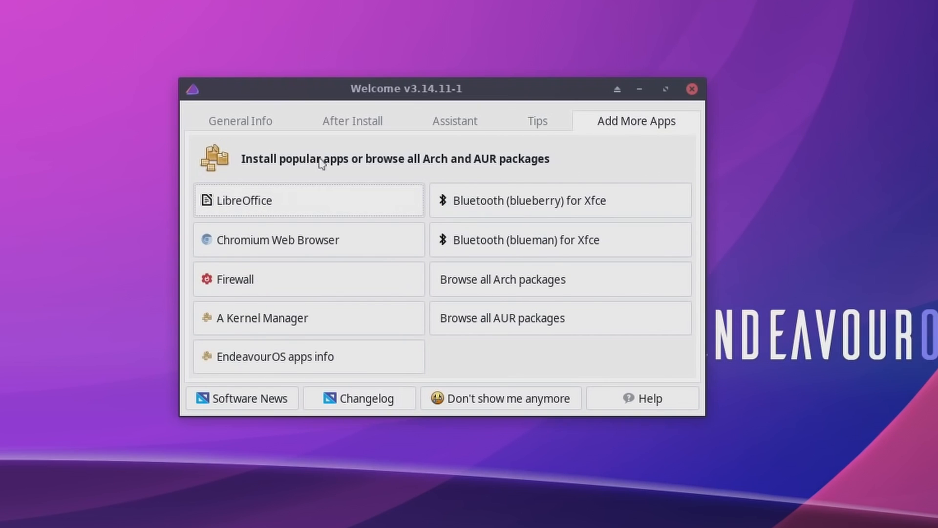
pyautogui.moveTo(240, 367)
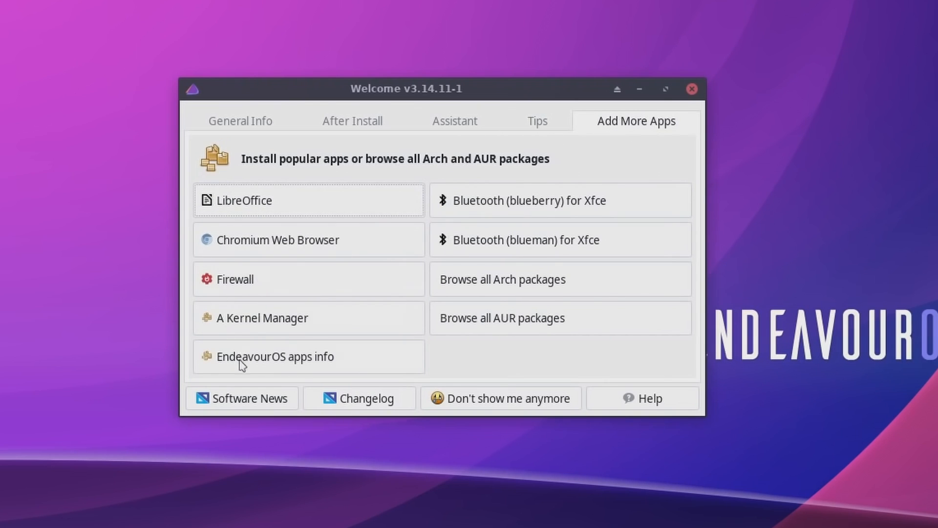
pyautogui.moveTo(182, 248)
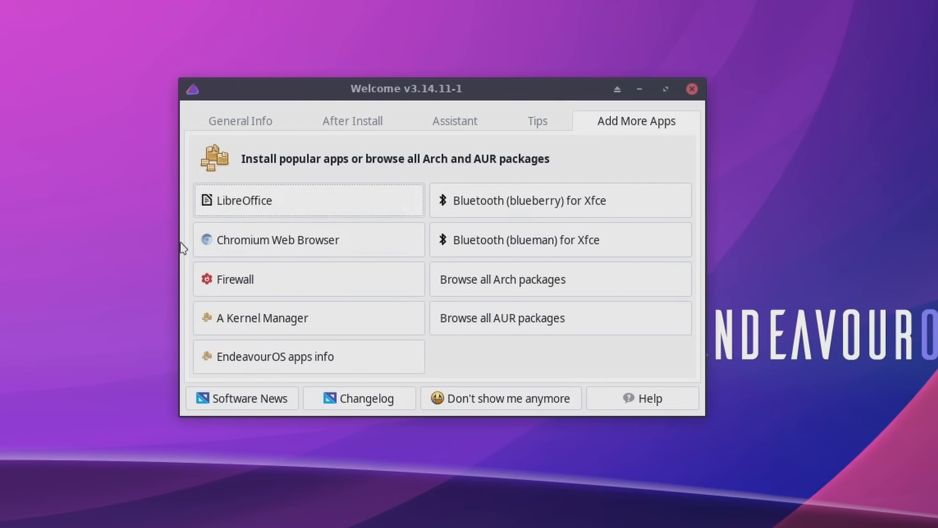
pyautogui.moveTo(700, 85)
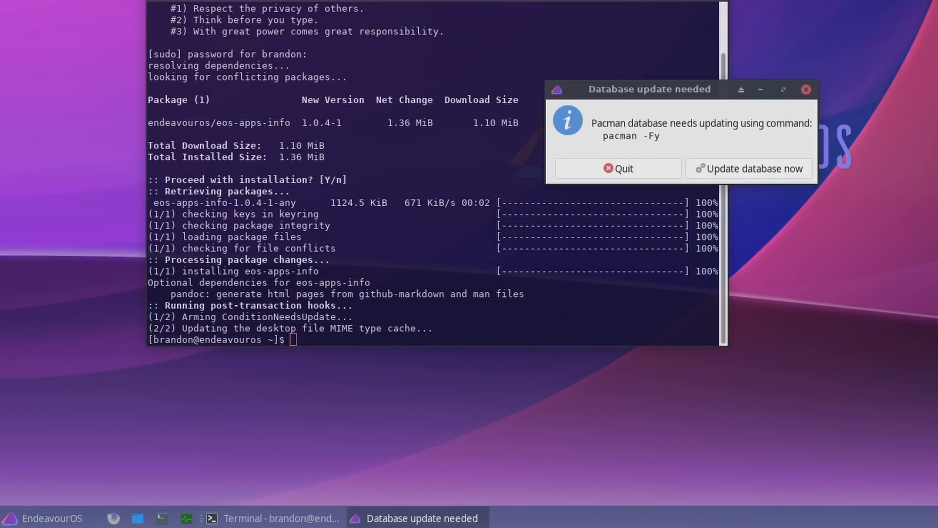
# Step: Start the privileged pacman database update from EndeavourOS apps info
pyautogui.click(749, 169)
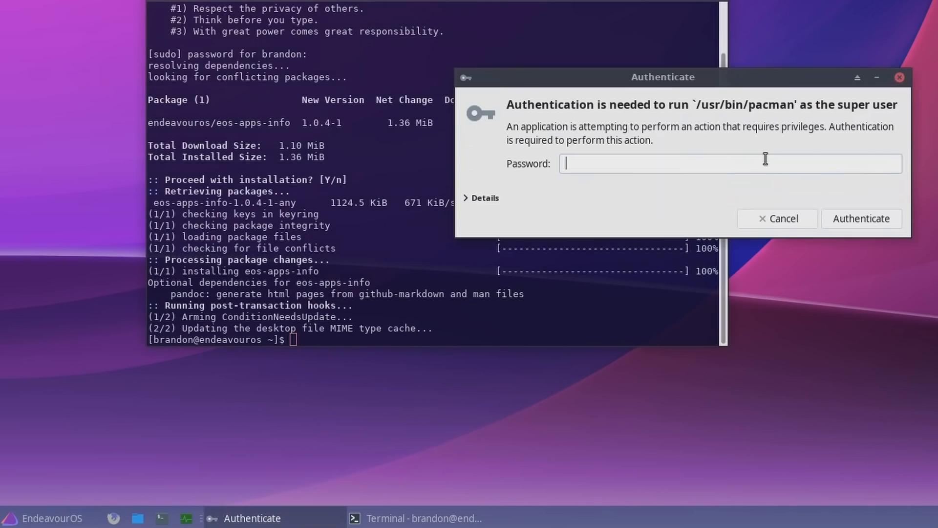
pyautogui.moveTo(743, 155)
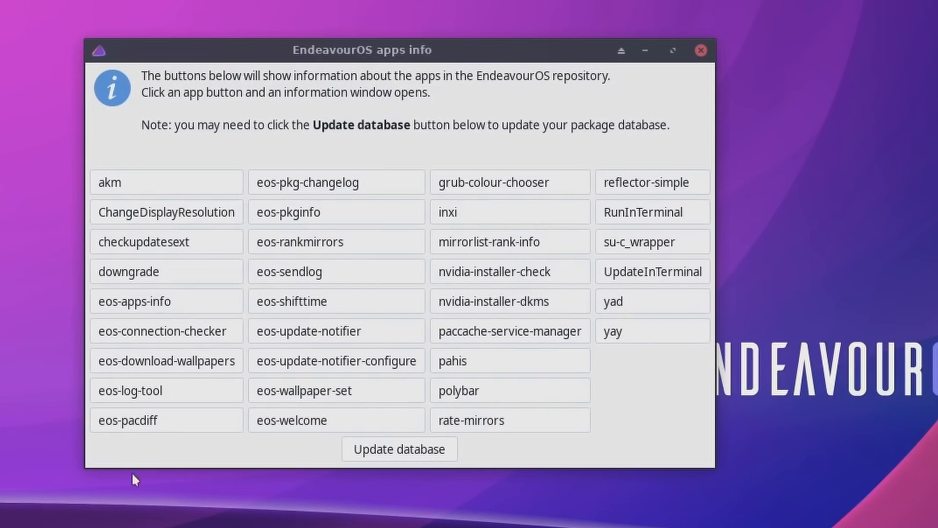
pyautogui.moveTo(677, 171)
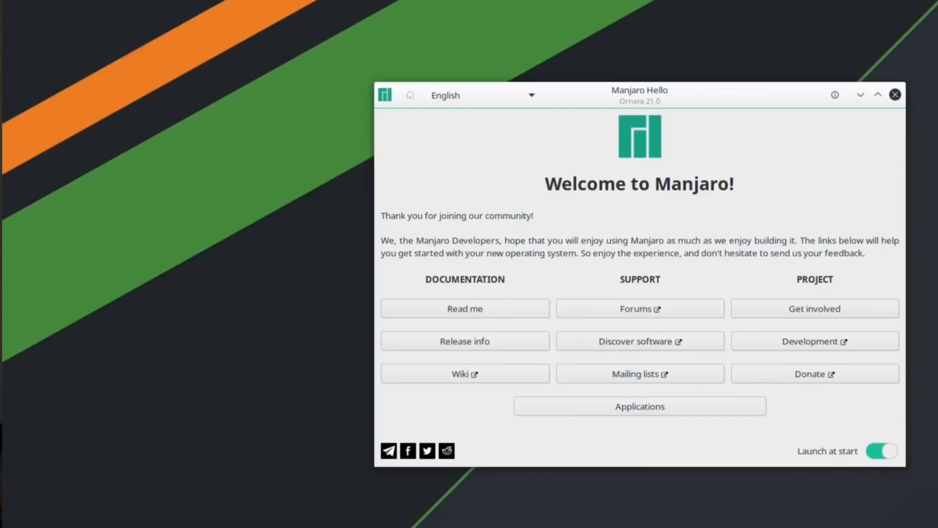
pyautogui.moveTo(711, 98)
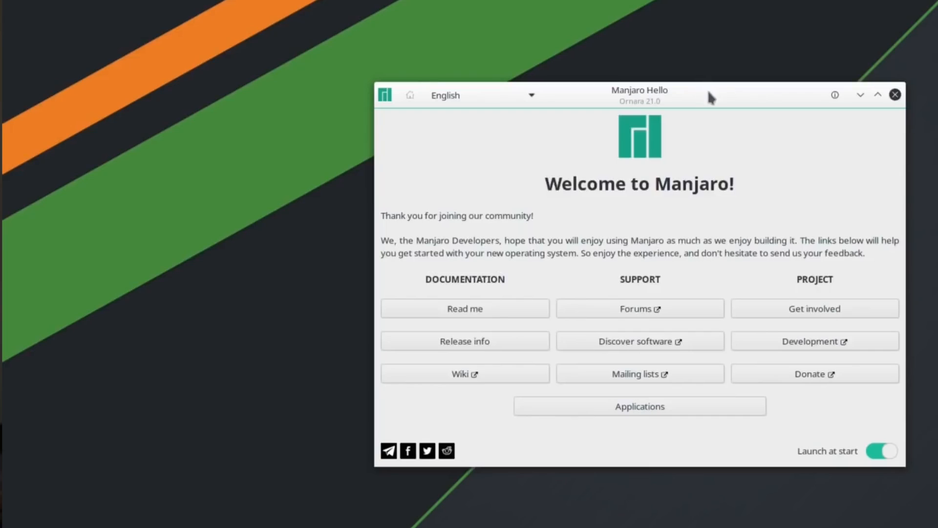
pyautogui.moveTo(639, 103)
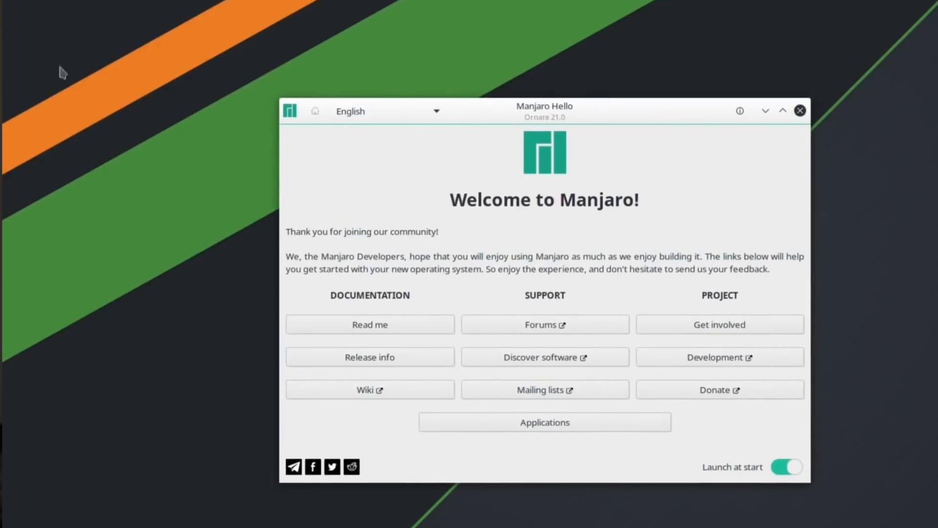
pyautogui.moveTo(84, 60)
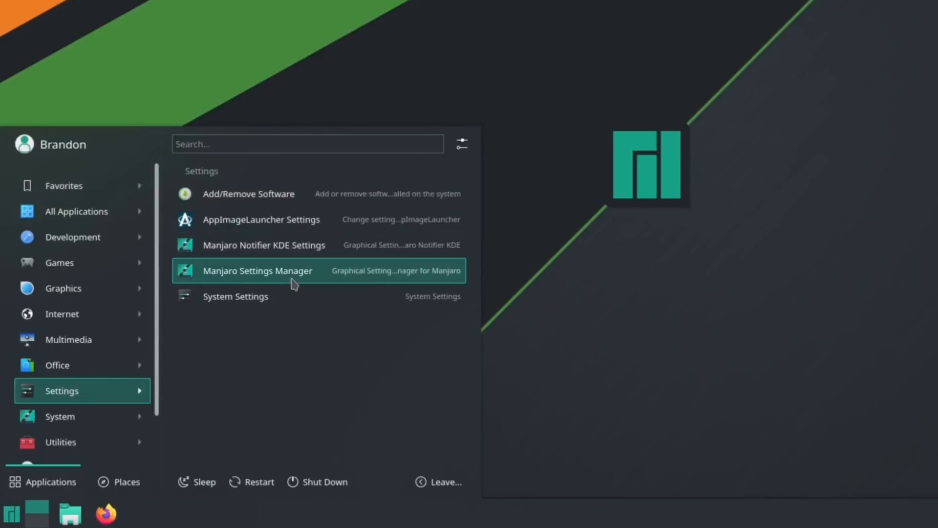
# Step: Launch Manjaro Settings Manager, view the Kernel list, then return for Hardware Configuration
pyautogui.click(257, 270)
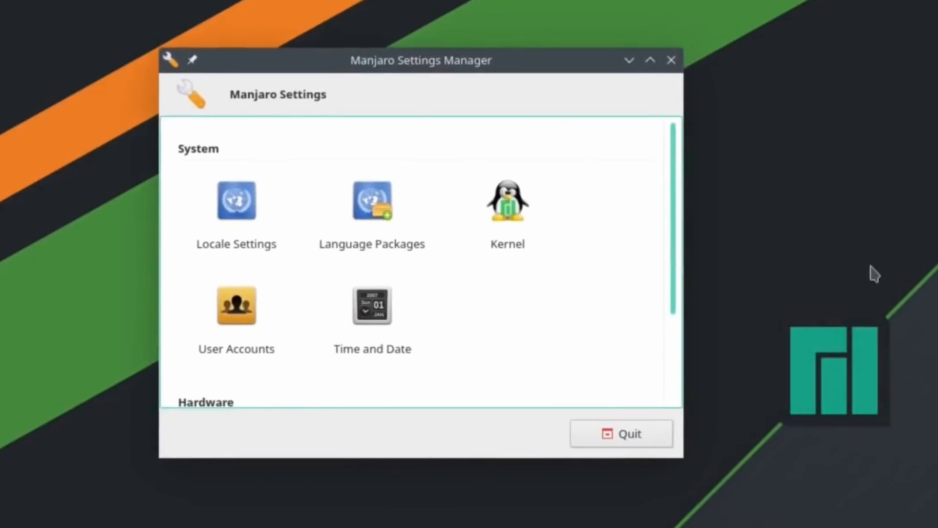
pyautogui.moveTo(243, 211)
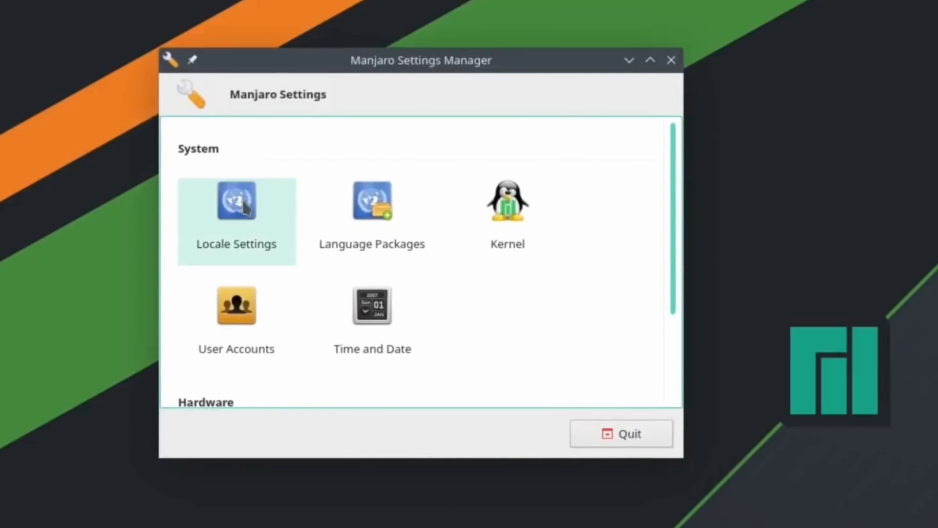
pyautogui.moveTo(517, 216)
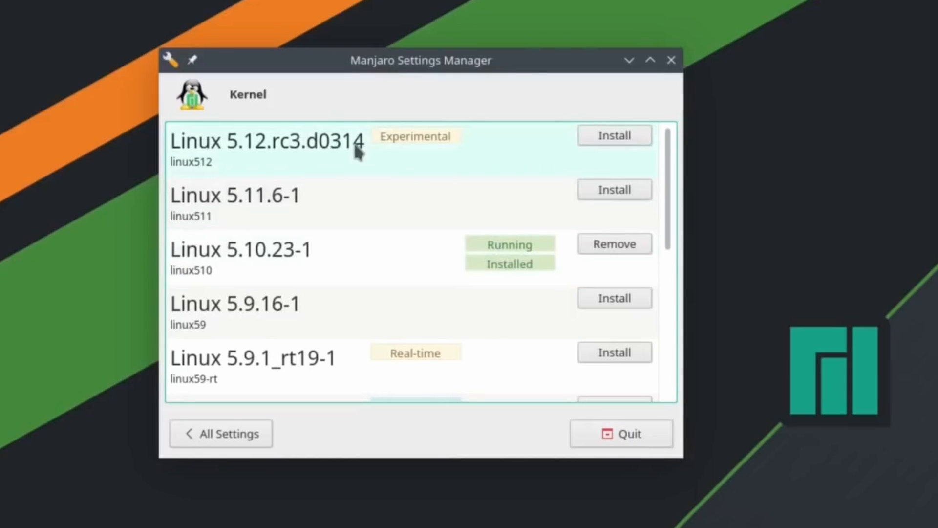
pyautogui.moveTo(266, 253)
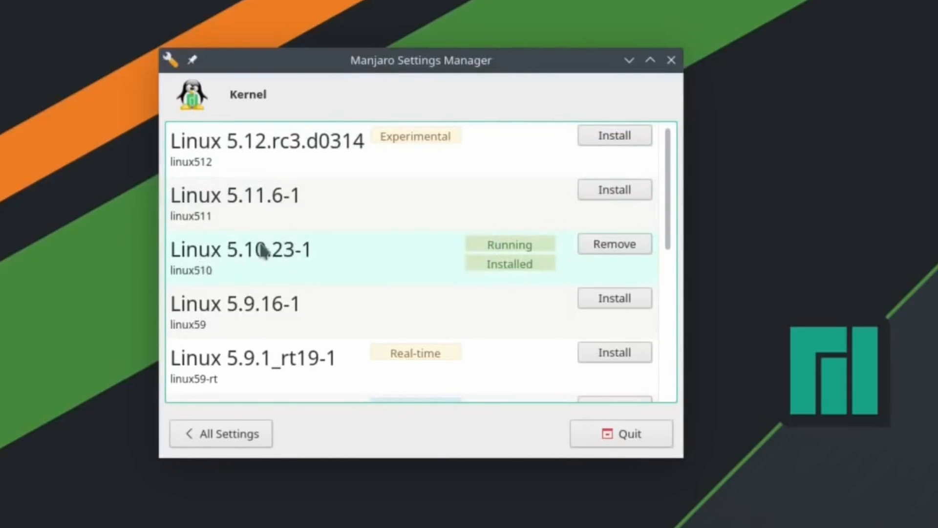
pyautogui.moveTo(300, 236)
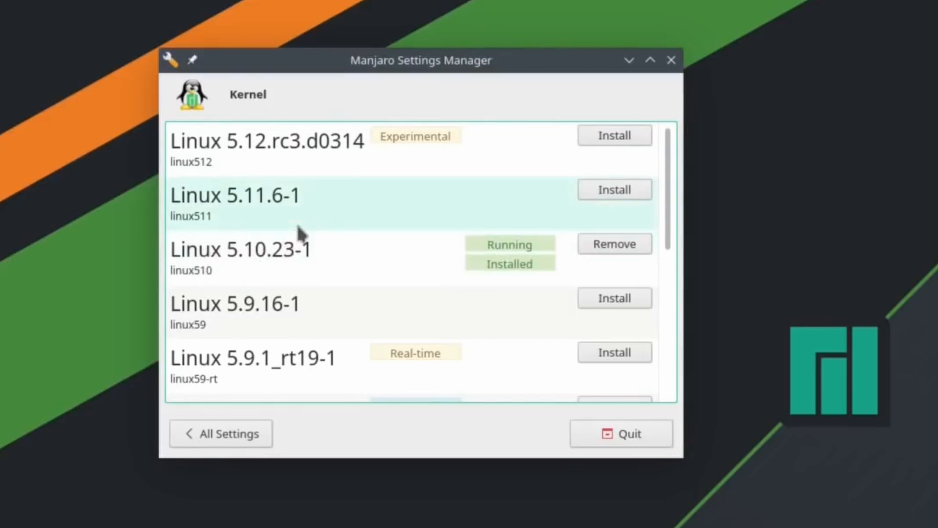
pyautogui.click(221, 434)
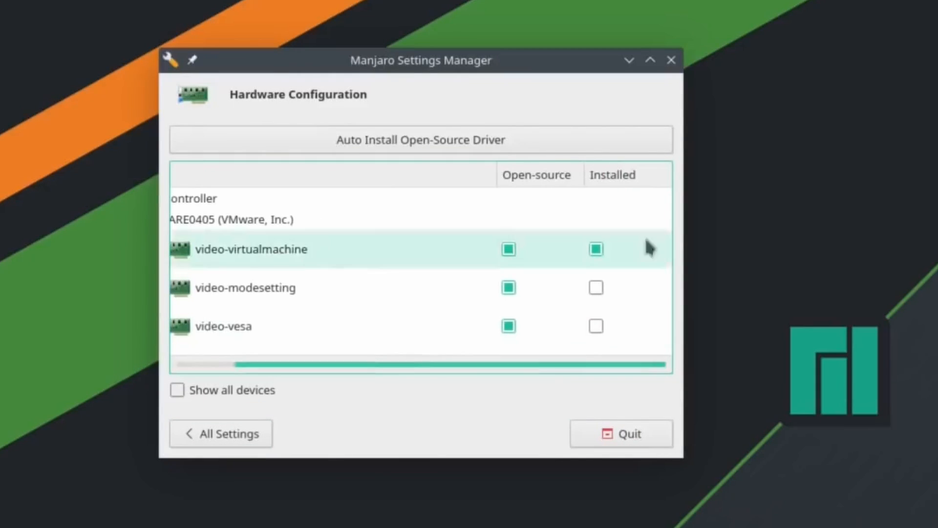
pyautogui.moveTo(833, 203)
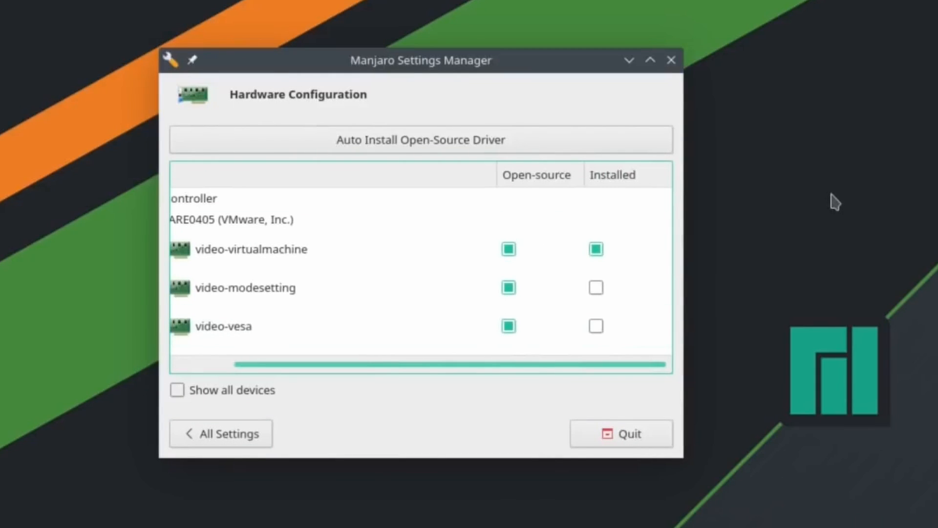
pyautogui.moveTo(668, 80)
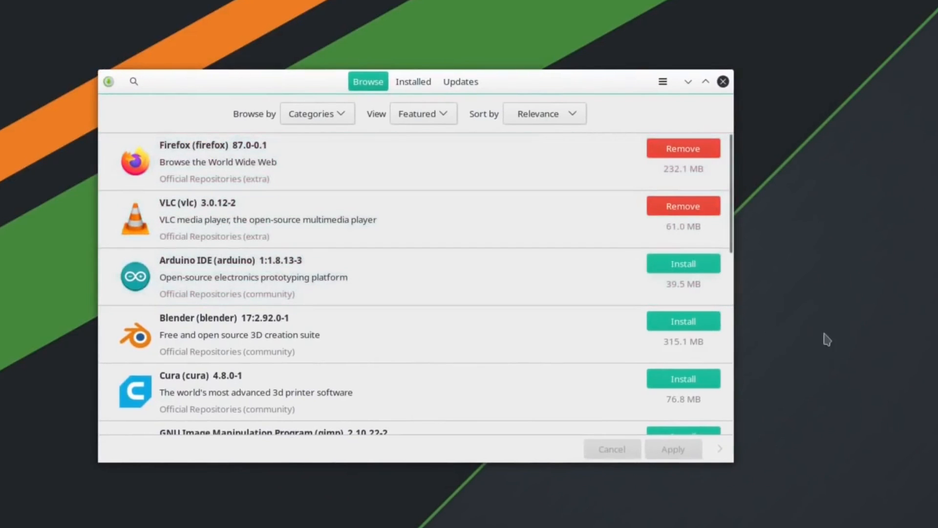
pyautogui.moveTo(821, 298)
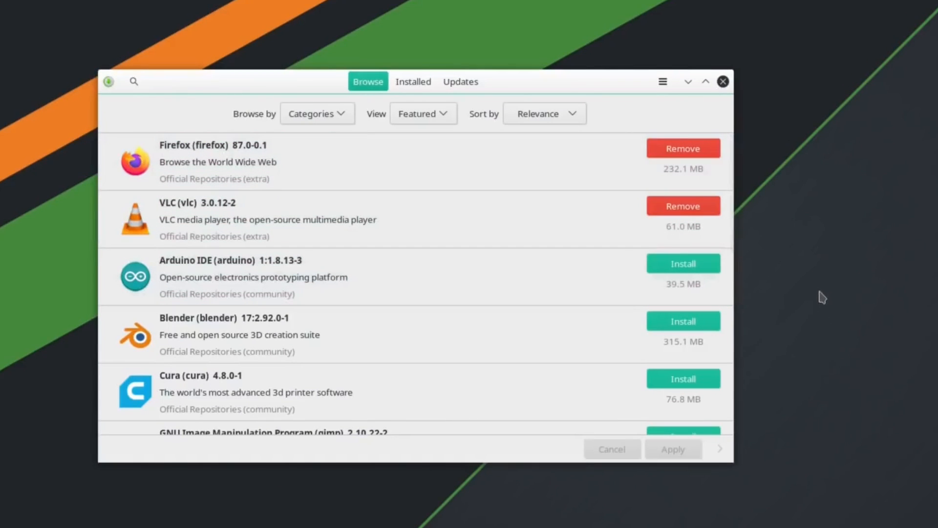
# Step: View Pamac's Preferences and its currently disabled AUR support settings
pyautogui.click(662, 81)
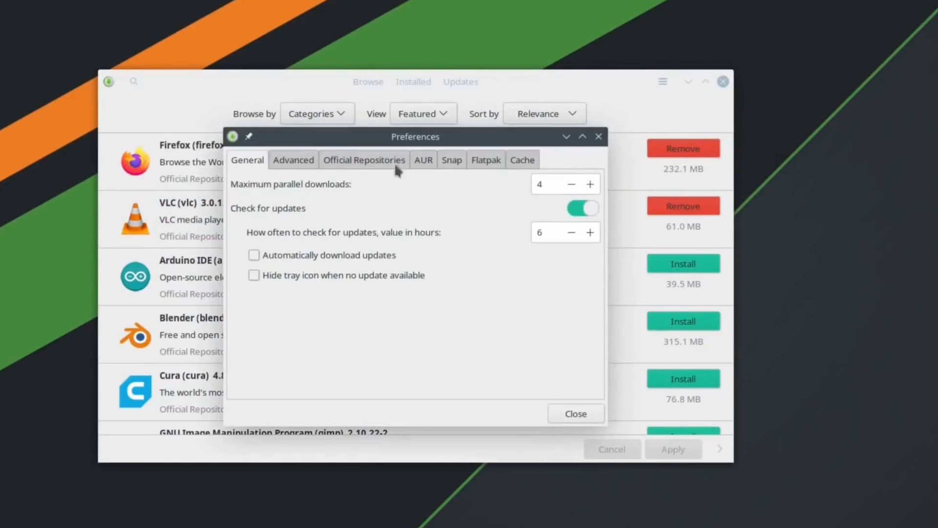
pyautogui.click(424, 160)
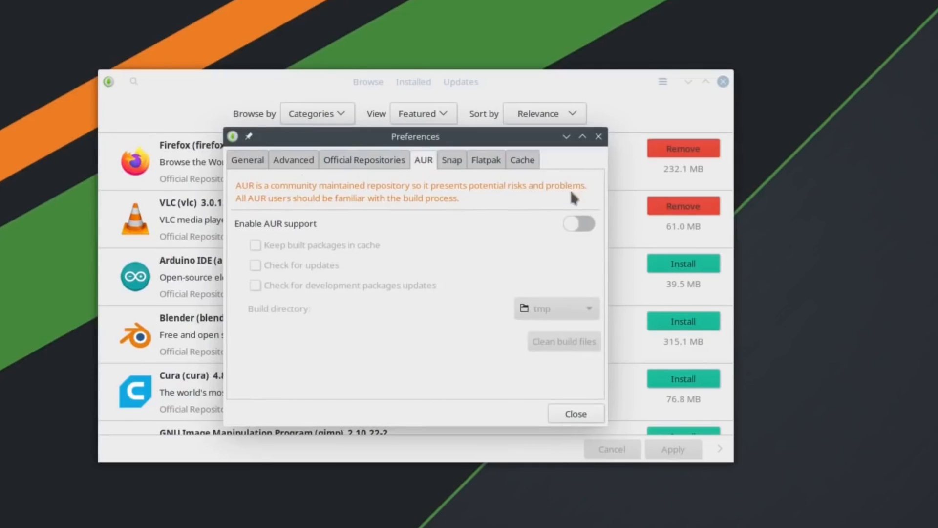
pyautogui.click(578, 223)
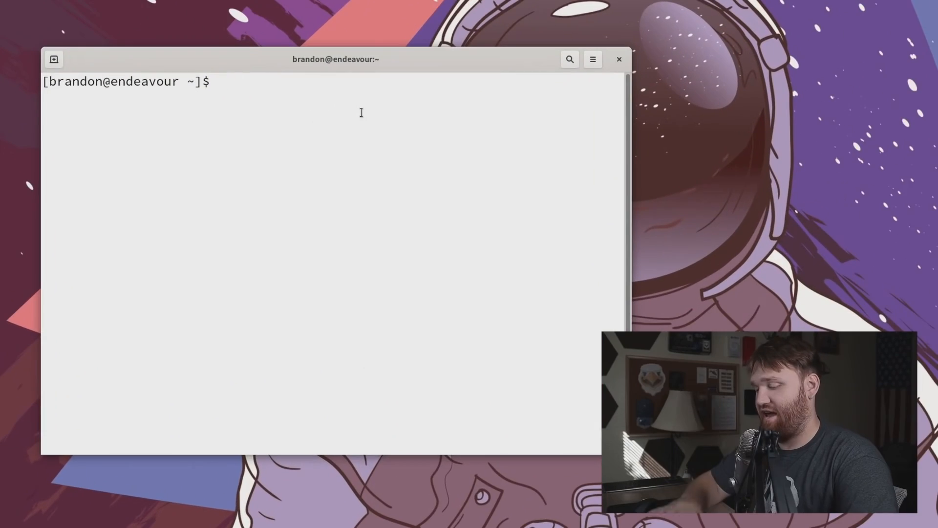
# Step: Run 'yay pamac-all', pick package 1 and accept the default xdg-desktop-portal provider
pyautogui.write('yay')
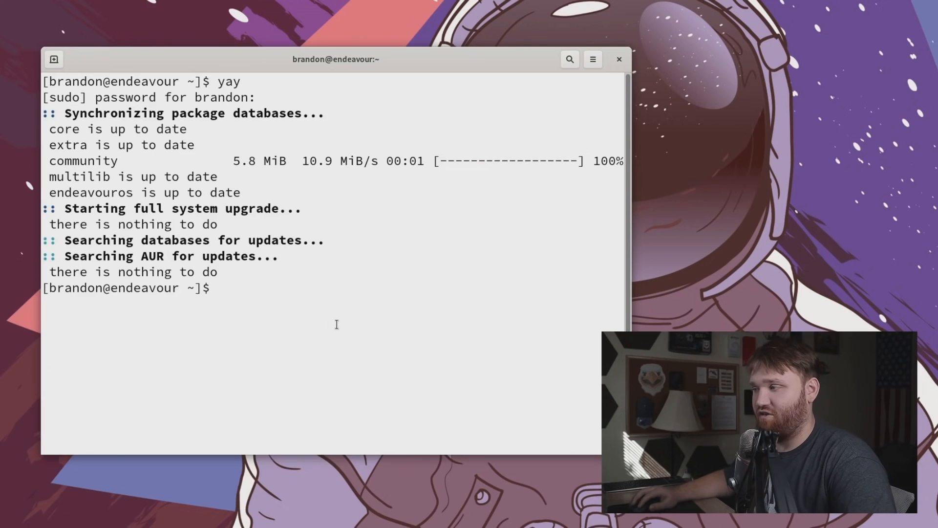
pyautogui.write('yay')
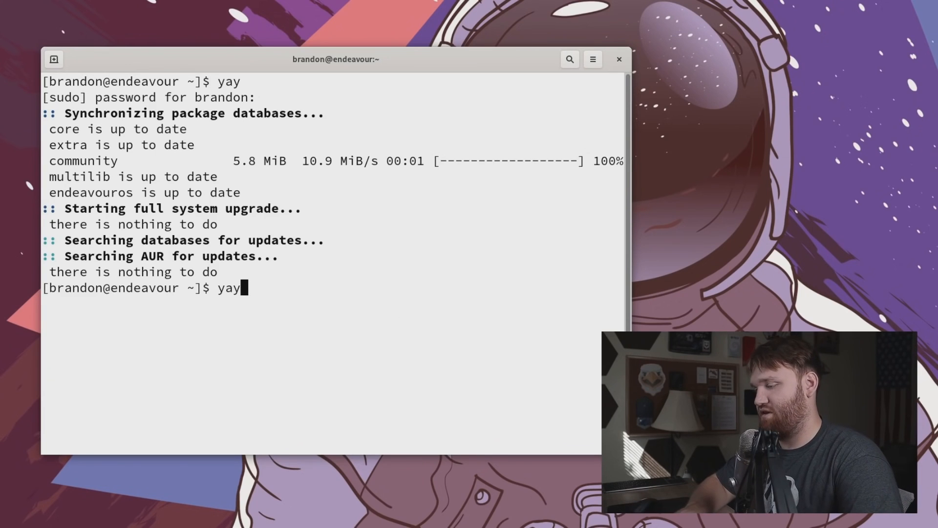
pyautogui.write('pama')
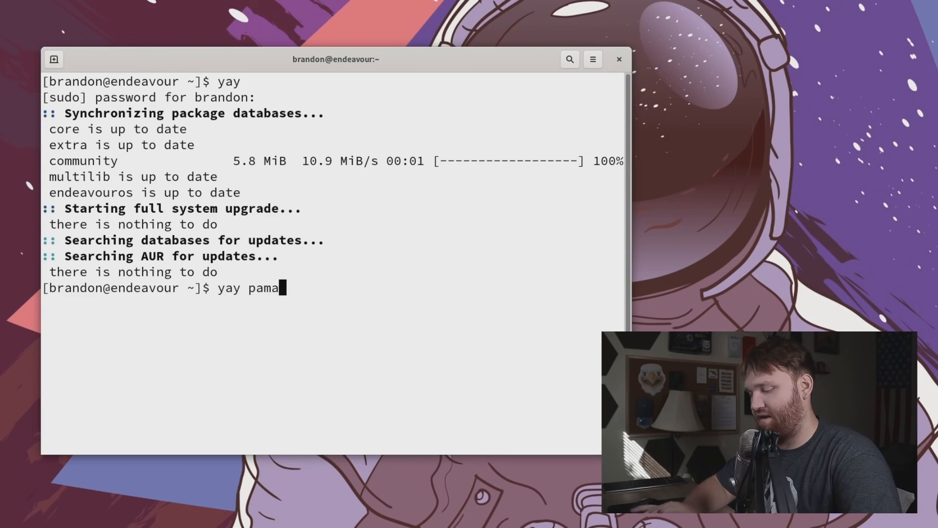
pyautogui.write('c-all')
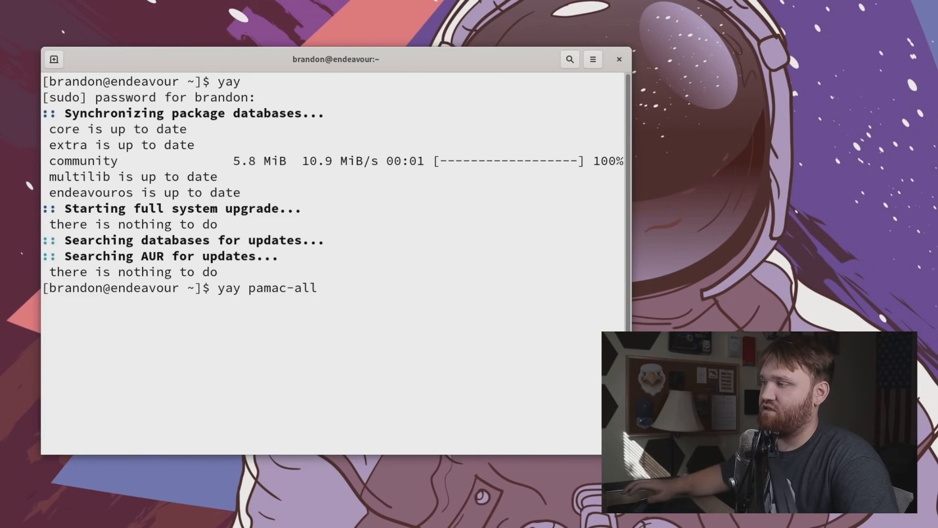
pyautogui.press('Return')
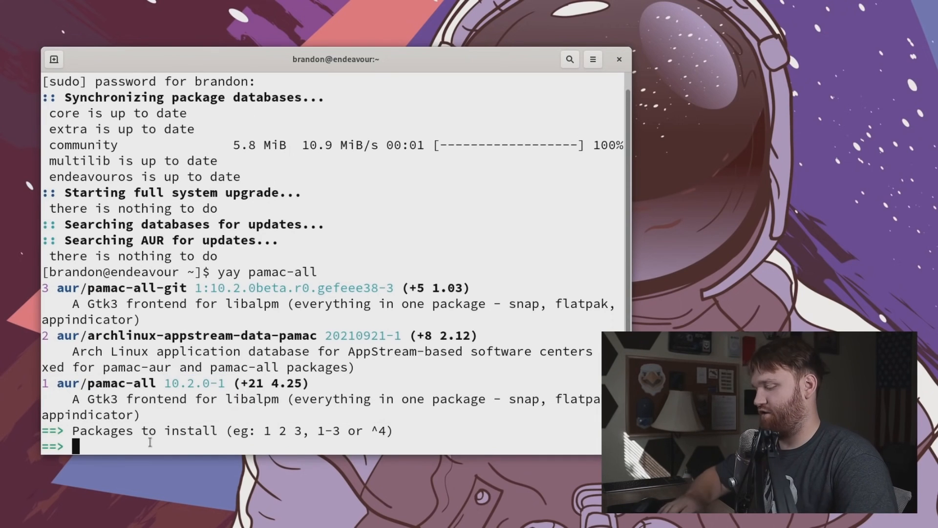
pyautogui.write('1')
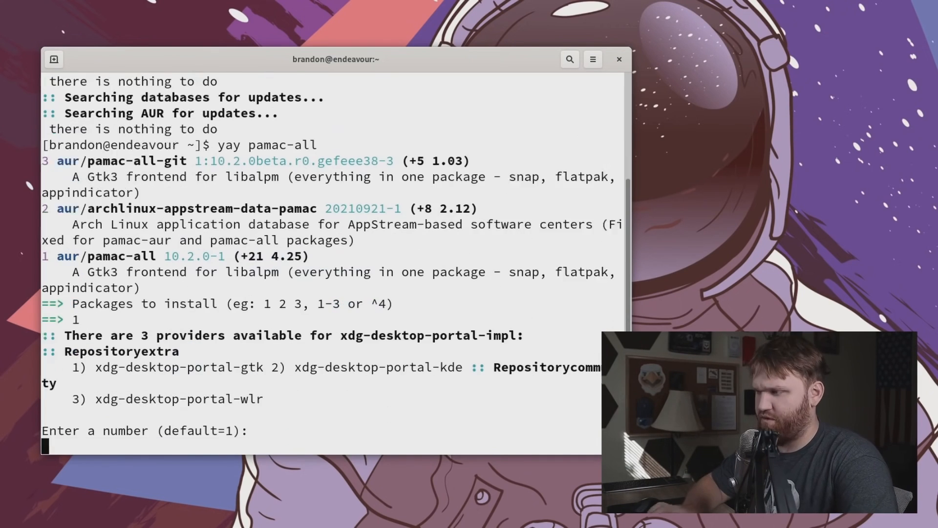
pyautogui.press('Return')
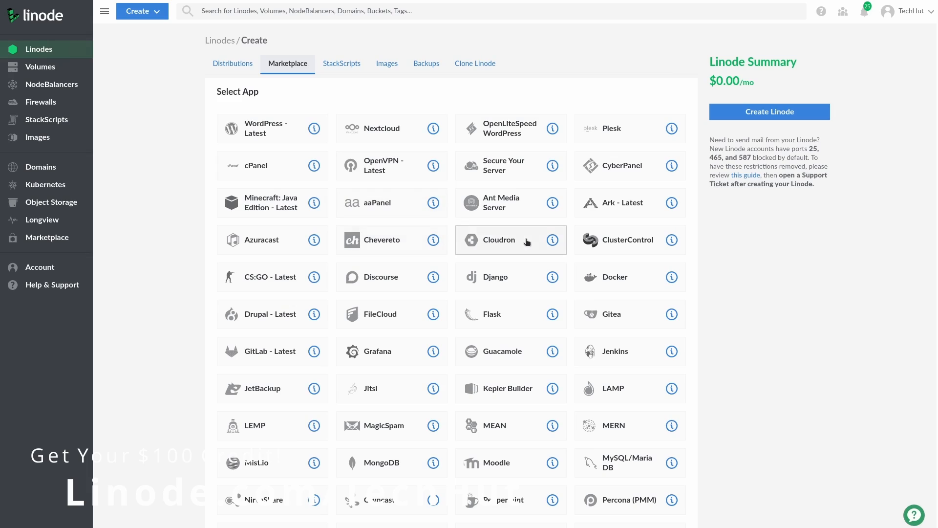
pyautogui.moveTo(251, 280)
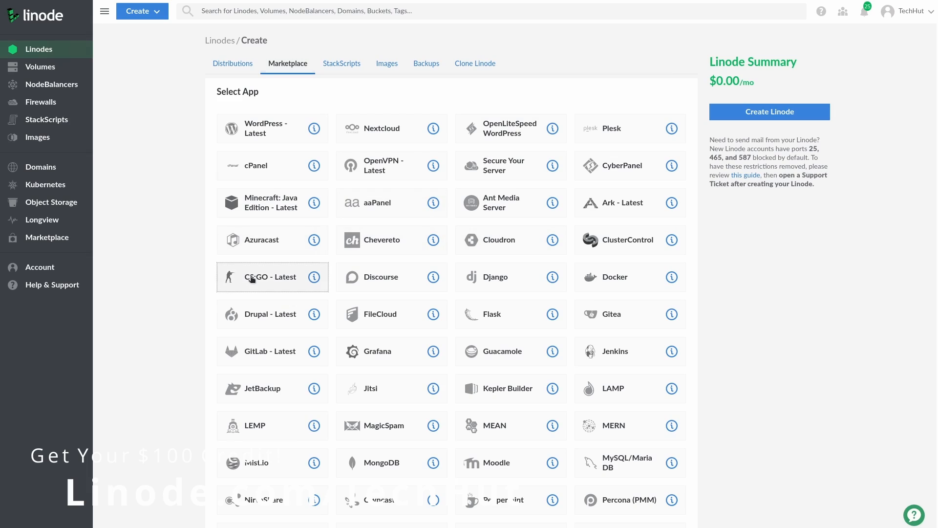
# Step: Pick the CS:GO - Latest marketplace app, then browse the Distributions image list
pyautogui.click(269, 276)
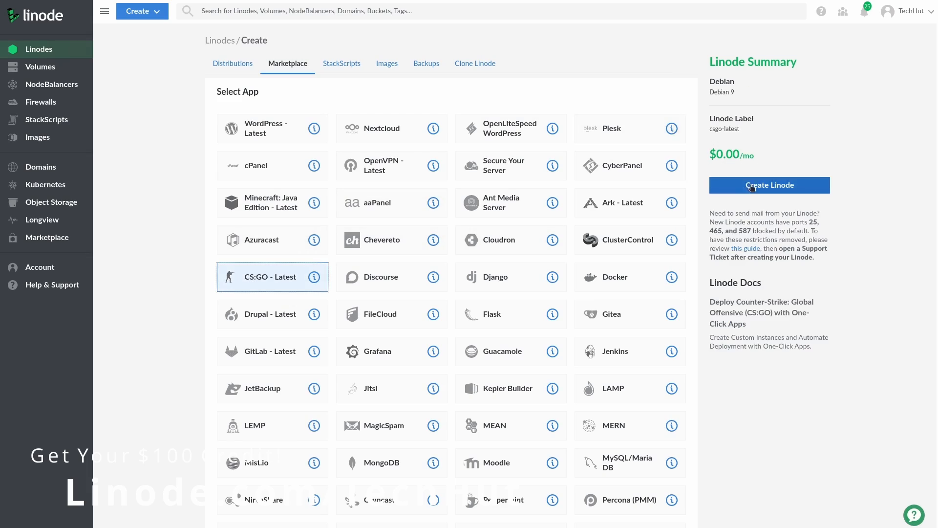
pyautogui.click(232, 62)
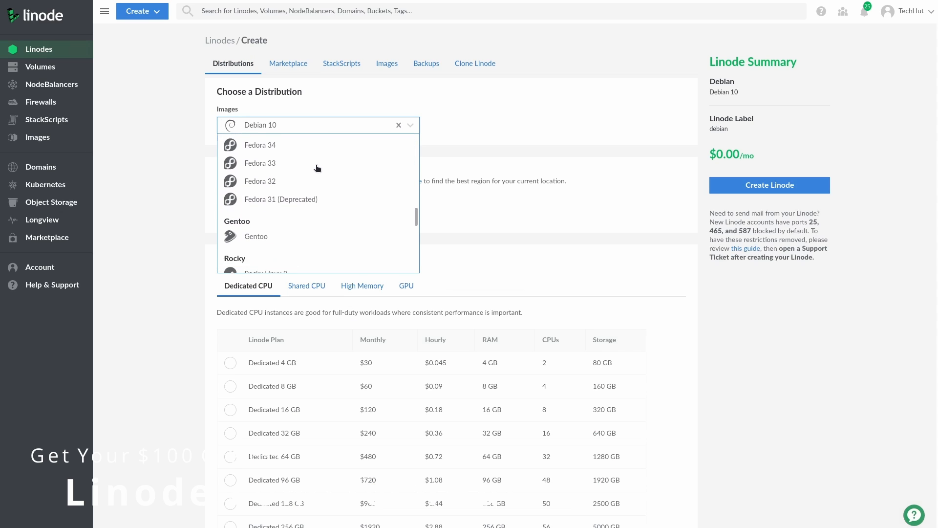
pyautogui.scroll(-3)
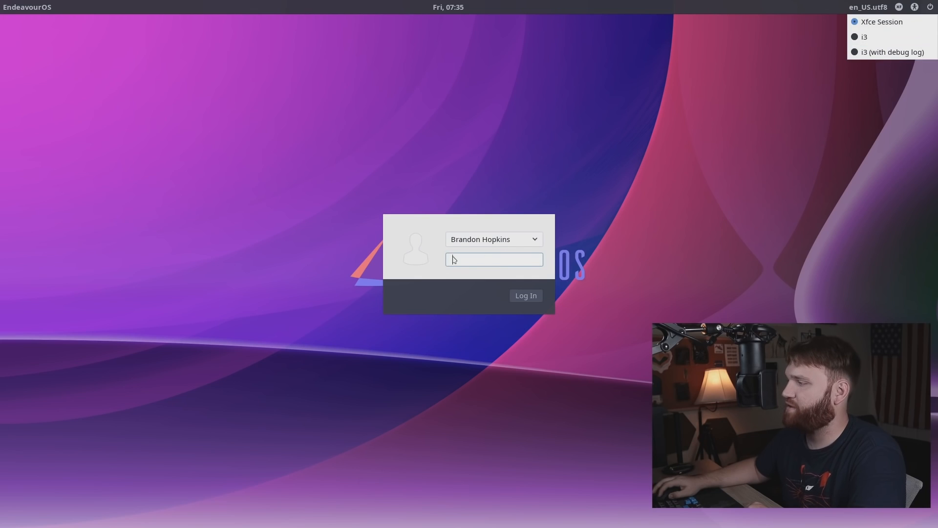
# Step: Log into the Xfce session with the password and move the Welcome window toward the upper left
pyautogui.write('••••')
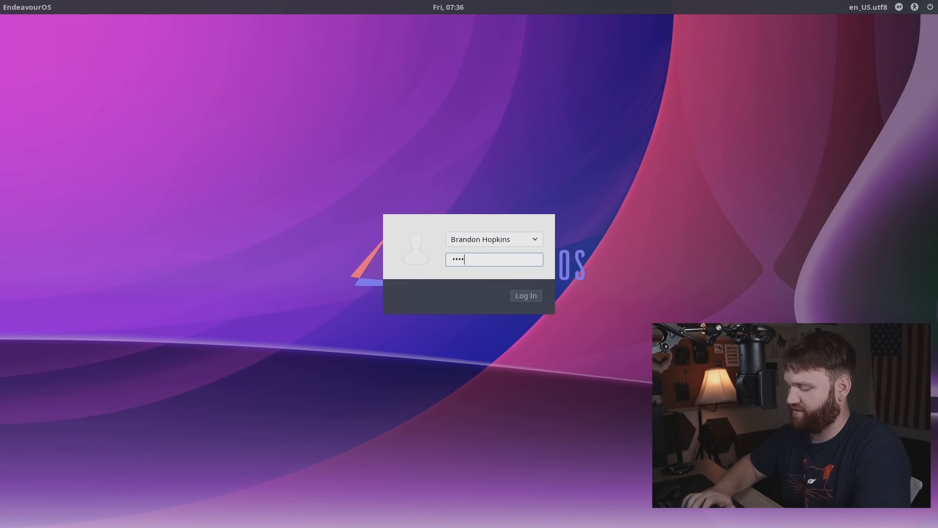
pyautogui.click(526, 296)
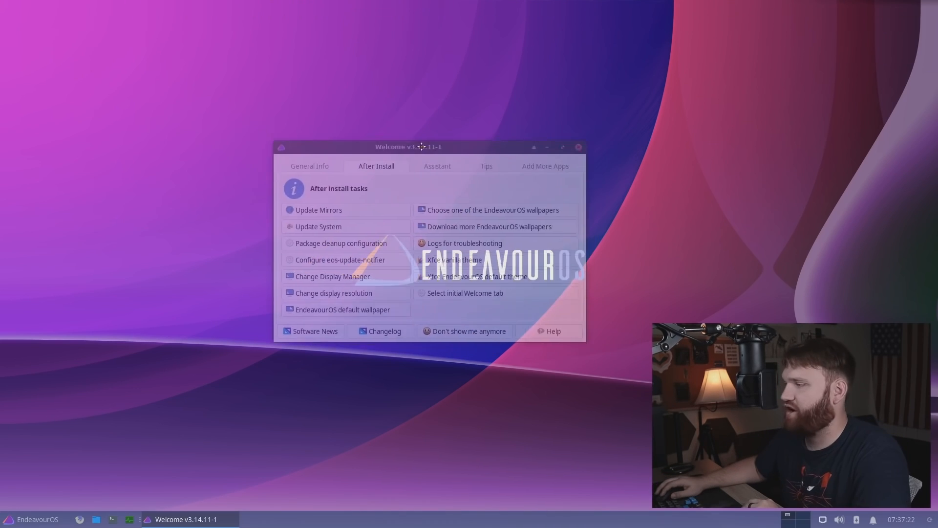
pyautogui.moveTo(408, 146); pyautogui.dragTo(258, 111)
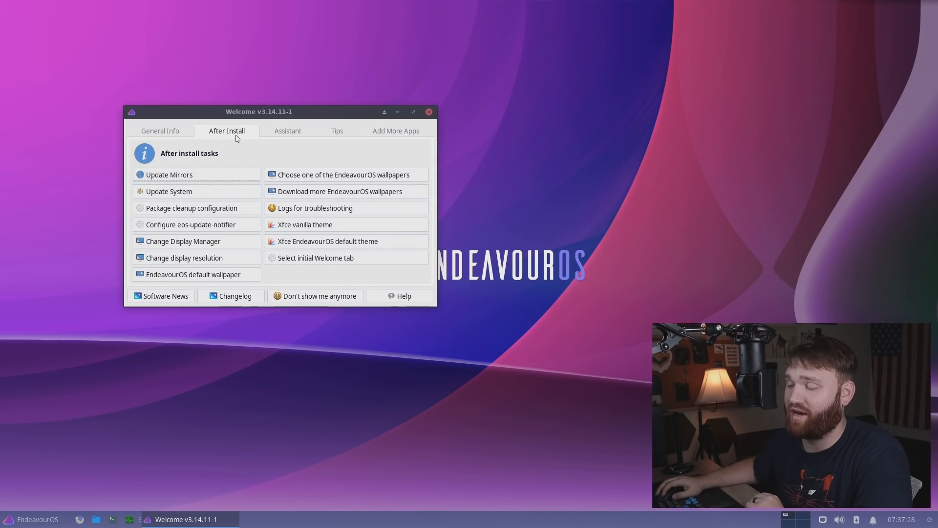
pyautogui.moveTo(175, 178)
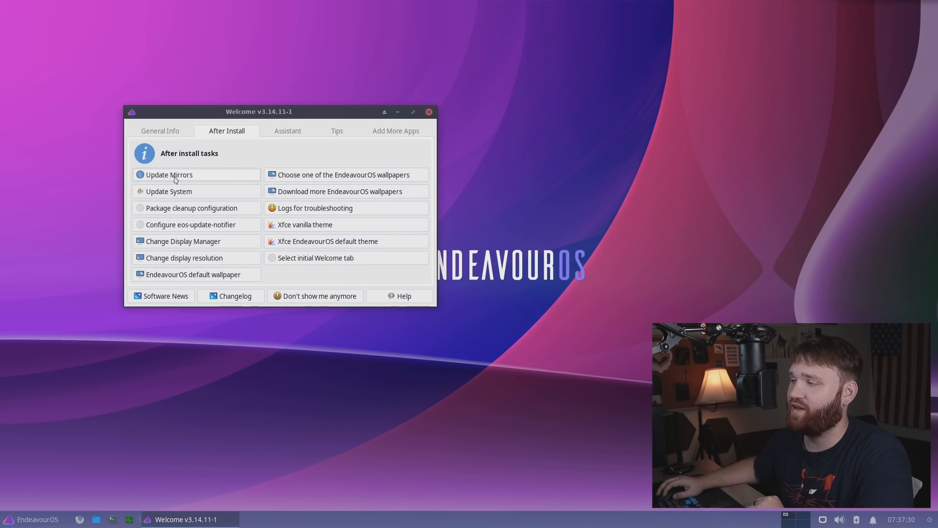
# Step: Browse the Accessories category in the Whisker applications menu
pyautogui.click(10, 520)
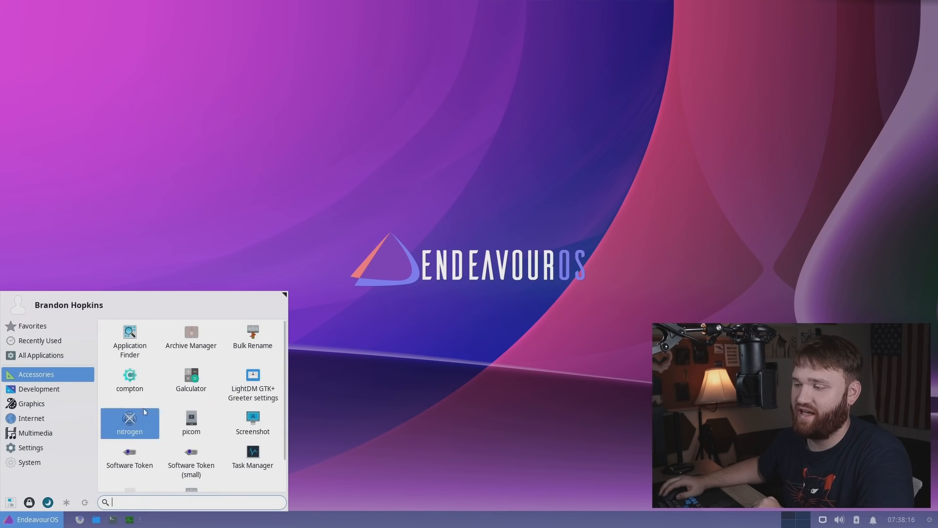
pyautogui.click(39, 389)
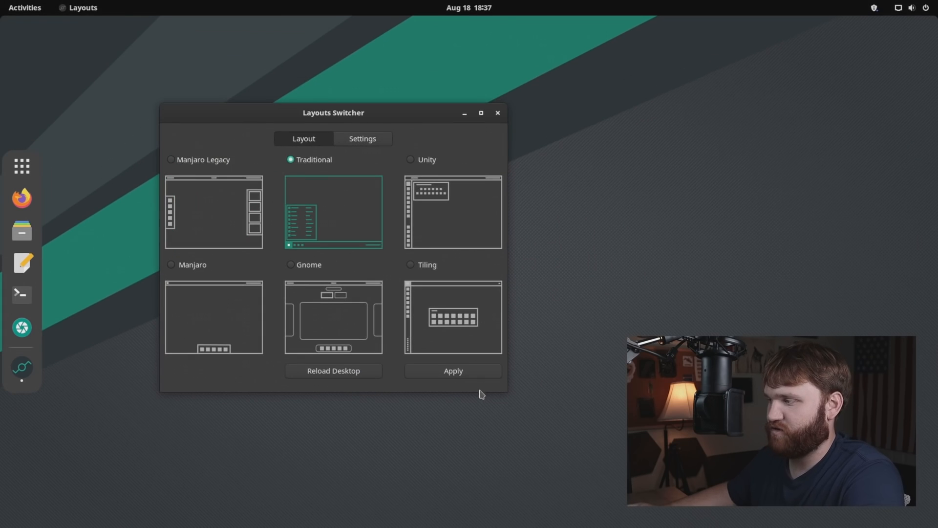
# Step: Apply the Traditional GNOME layout and look through its bottom-panel ArcMenu application menu
pyautogui.click(453, 371)
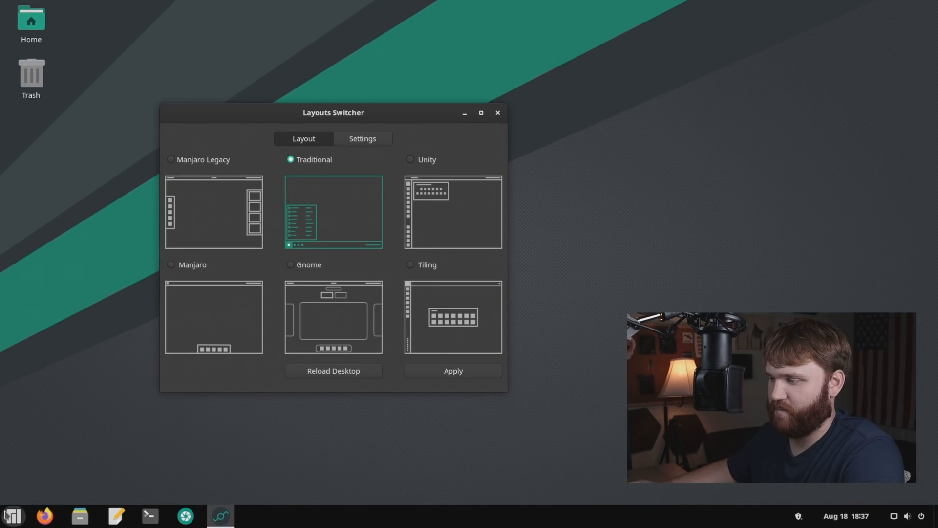
pyautogui.moveTo(80, 516)
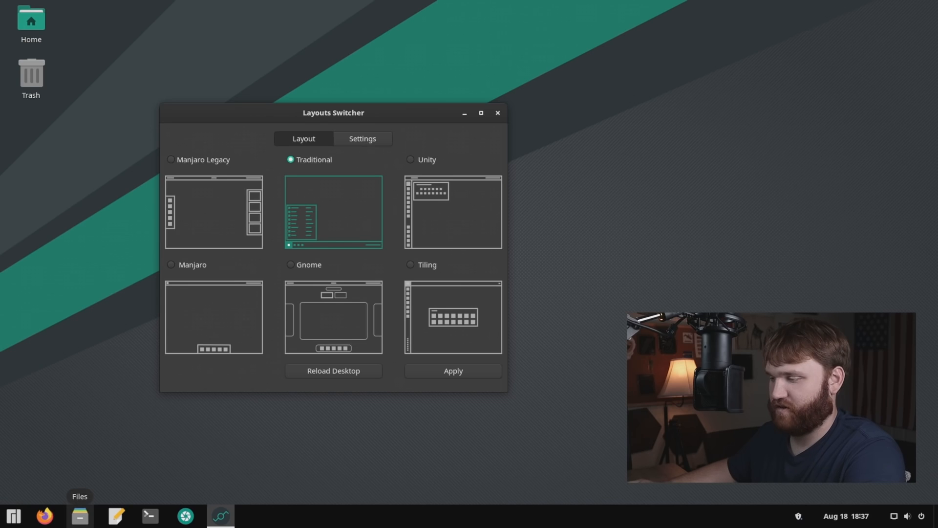
pyautogui.click(13, 513)
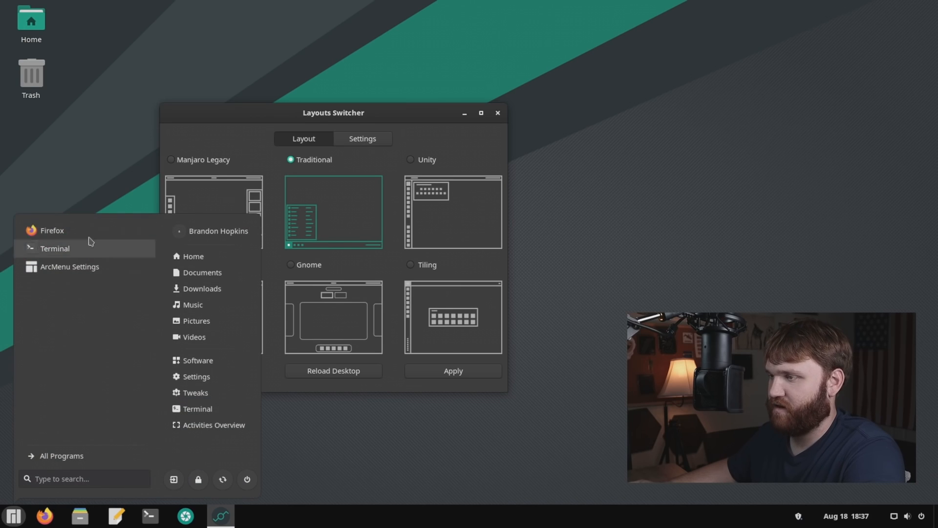
pyautogui.moveTo(246, 484)
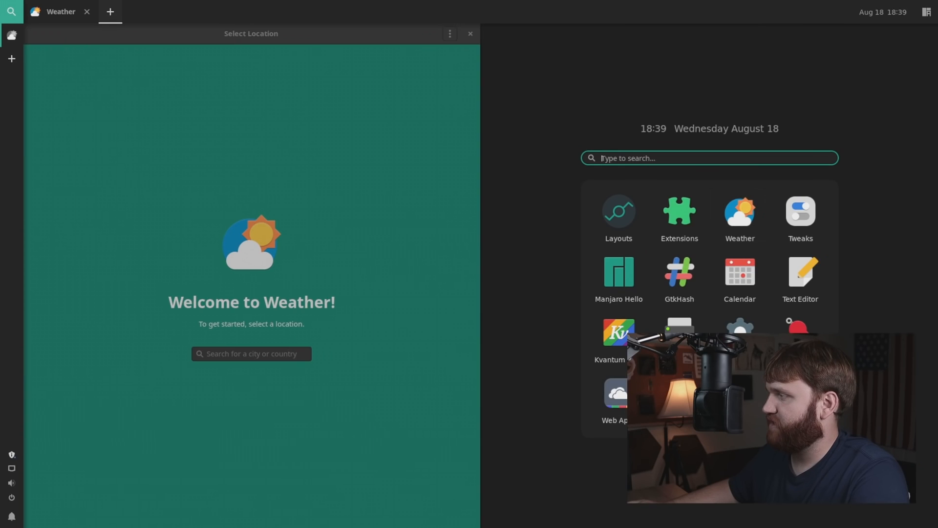
pyautogui.click(801, 272)
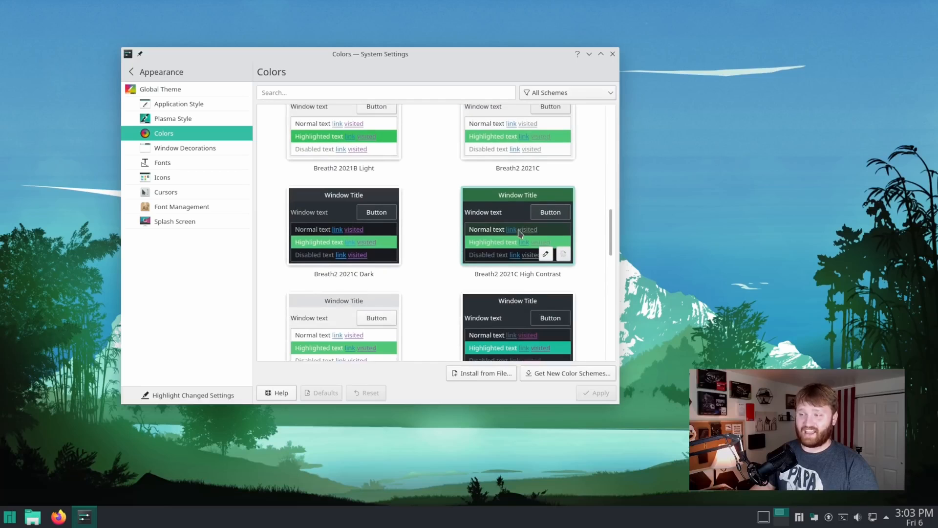
# Step: Apply the Breath2 2021C High Contrast colour scheme and view it in Dolphin's Pictures folder
pyautogui.click(519, 228)
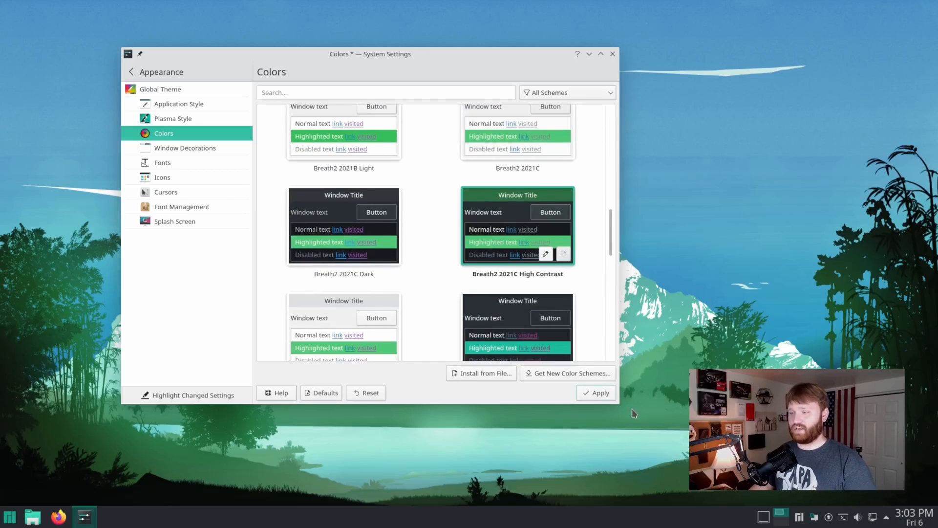
pyautogui.click(596, 393)
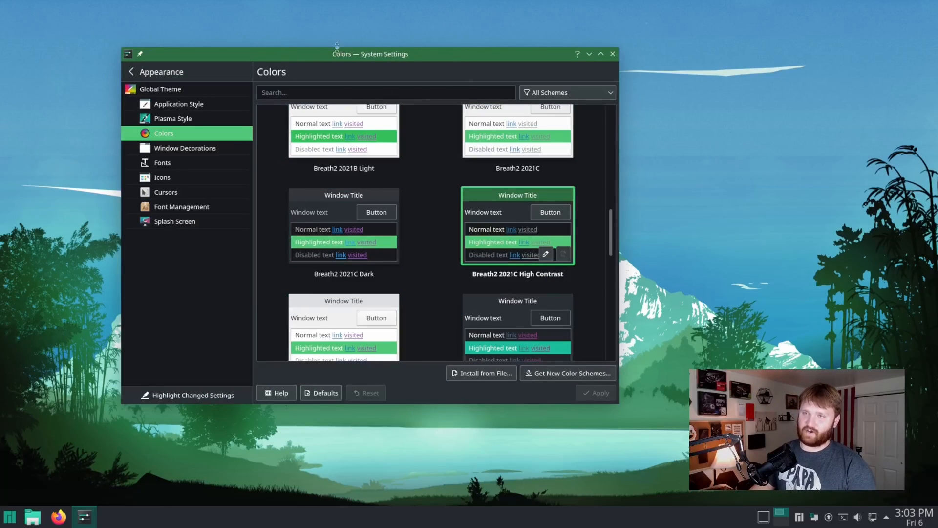
pyautogui.click(33, 514)
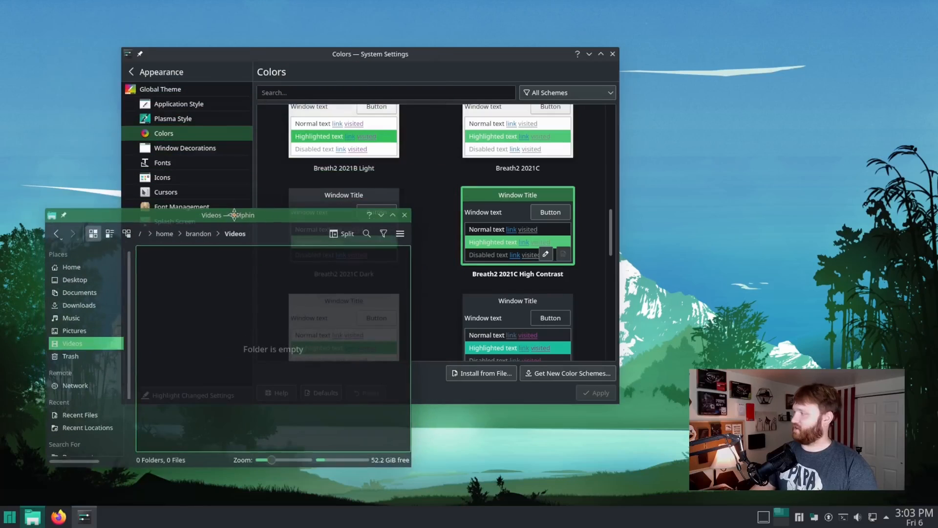
pyautogui.click(78, 333)
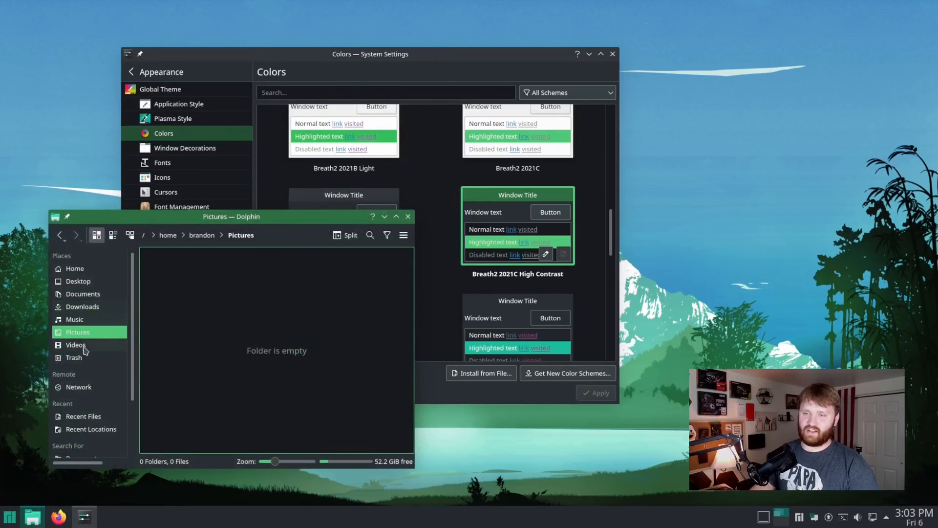
pyautogui.moveTo(73, 338)
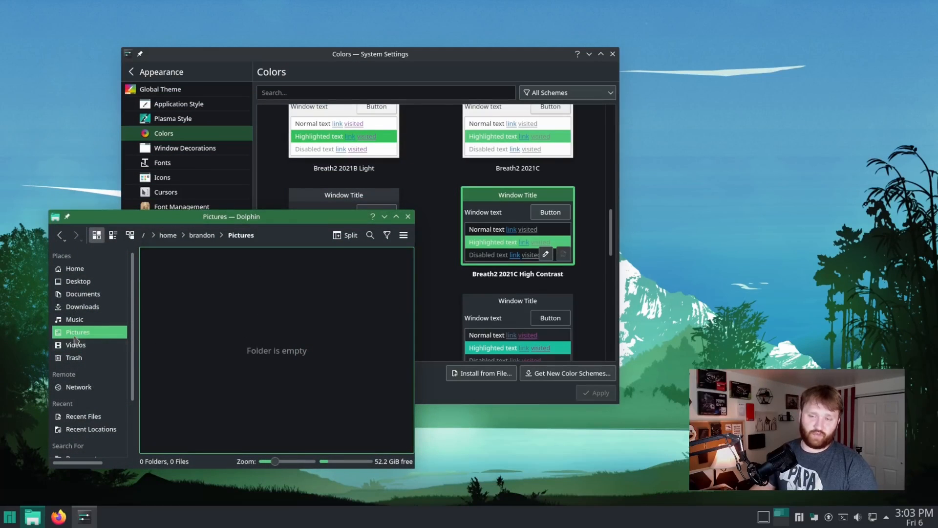